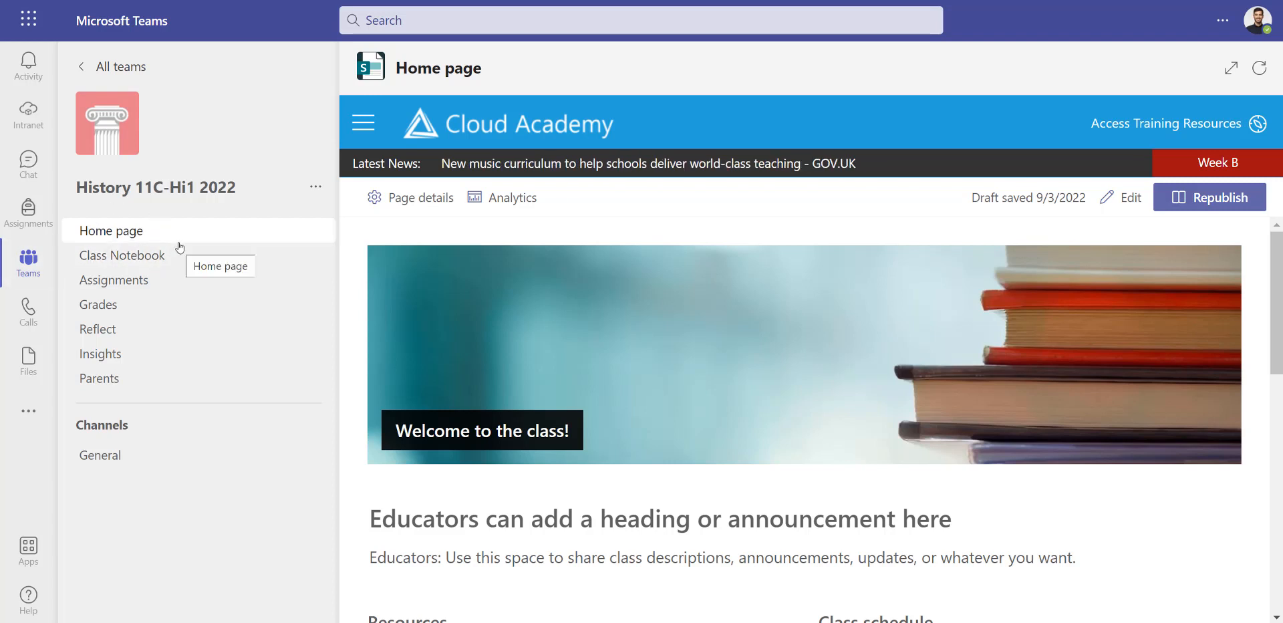
mouse_move(187, 226)
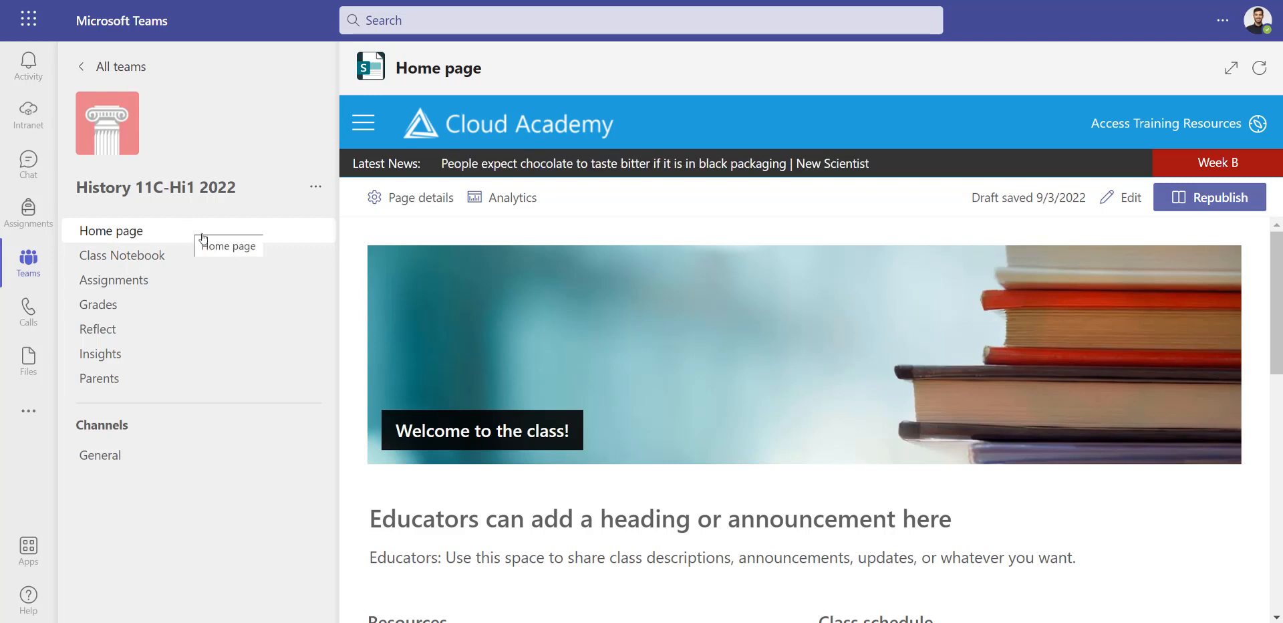
mouse_move(525, 298)
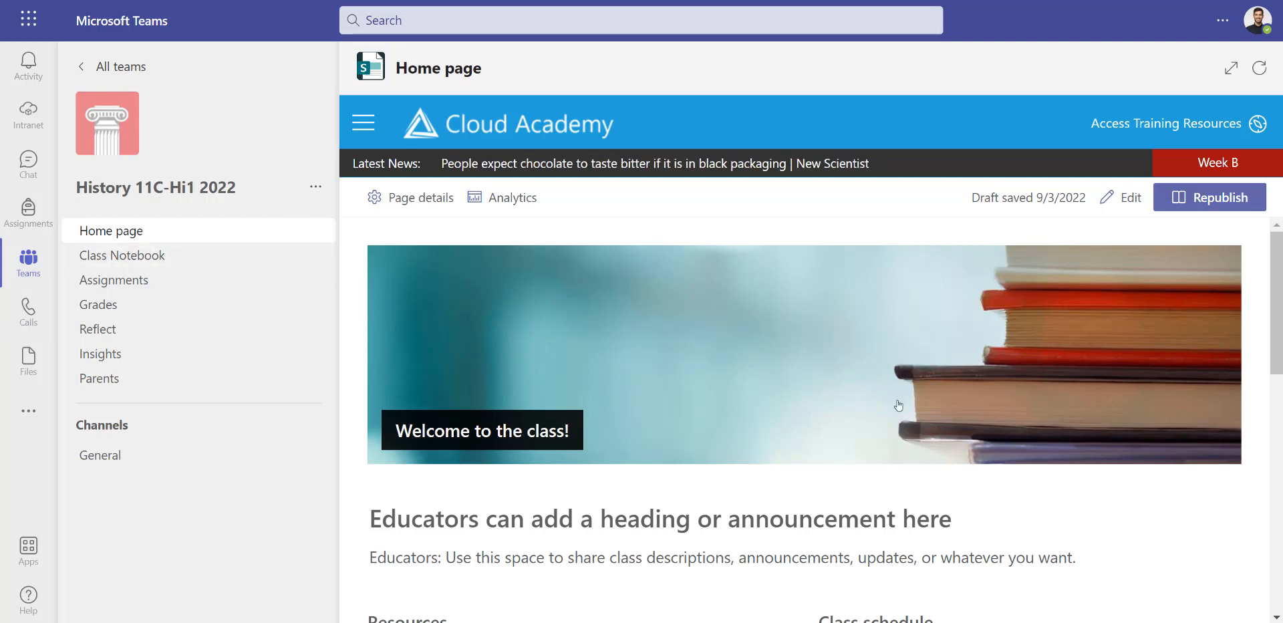
Scroll through the draft Home page and select the placeholder announcement heading and description
scroll("down", 3)
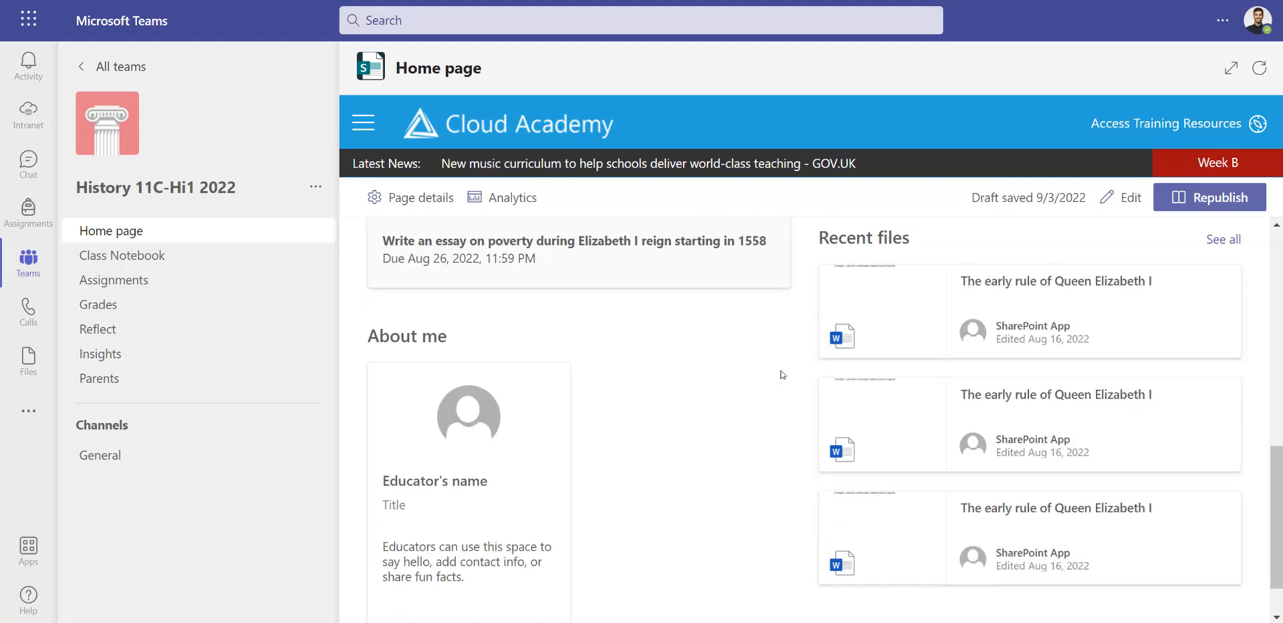
left_click(110, 231)
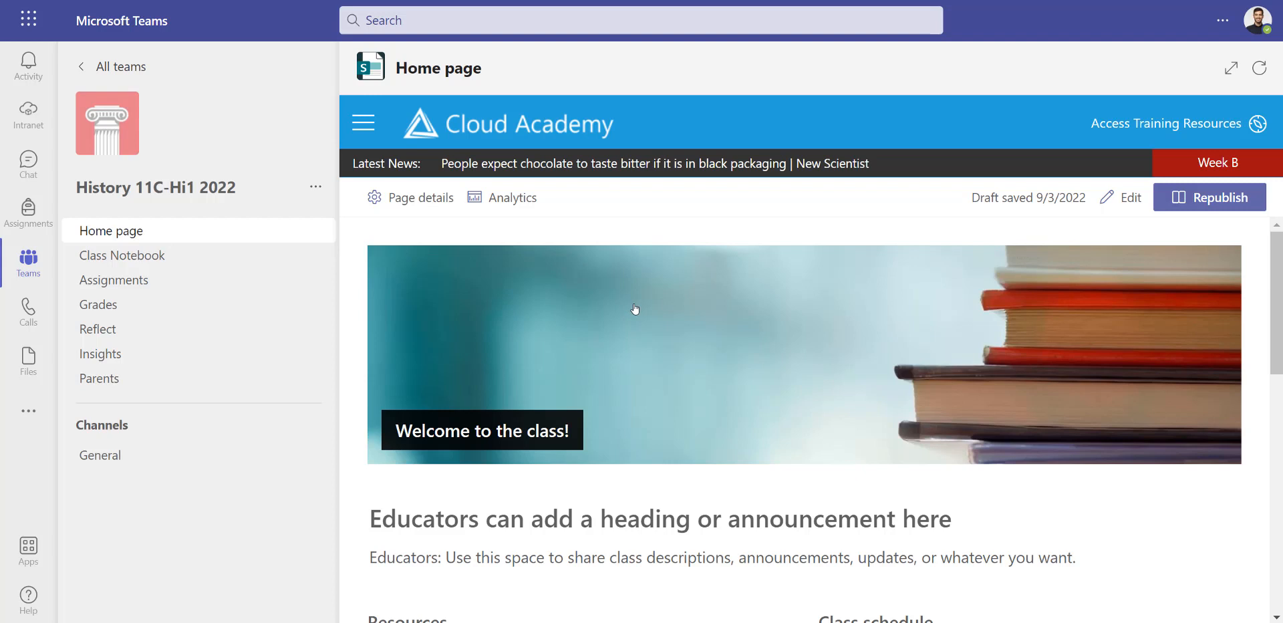
mouse_move(596, 316)
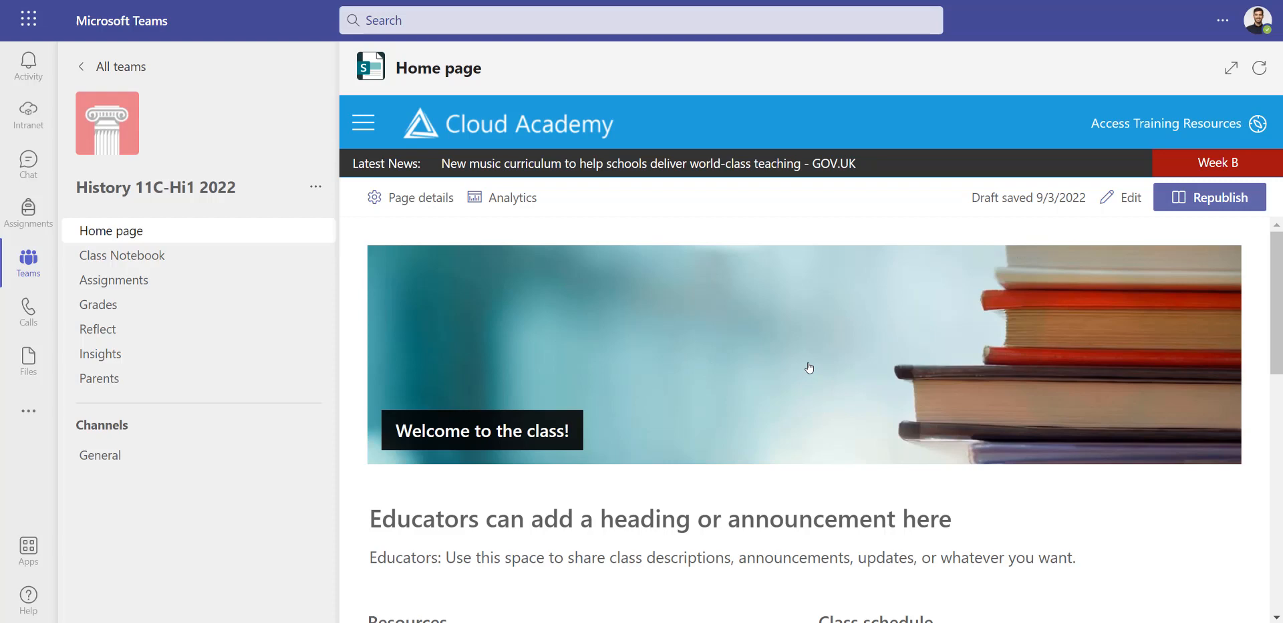
mouse_move(600, 379)
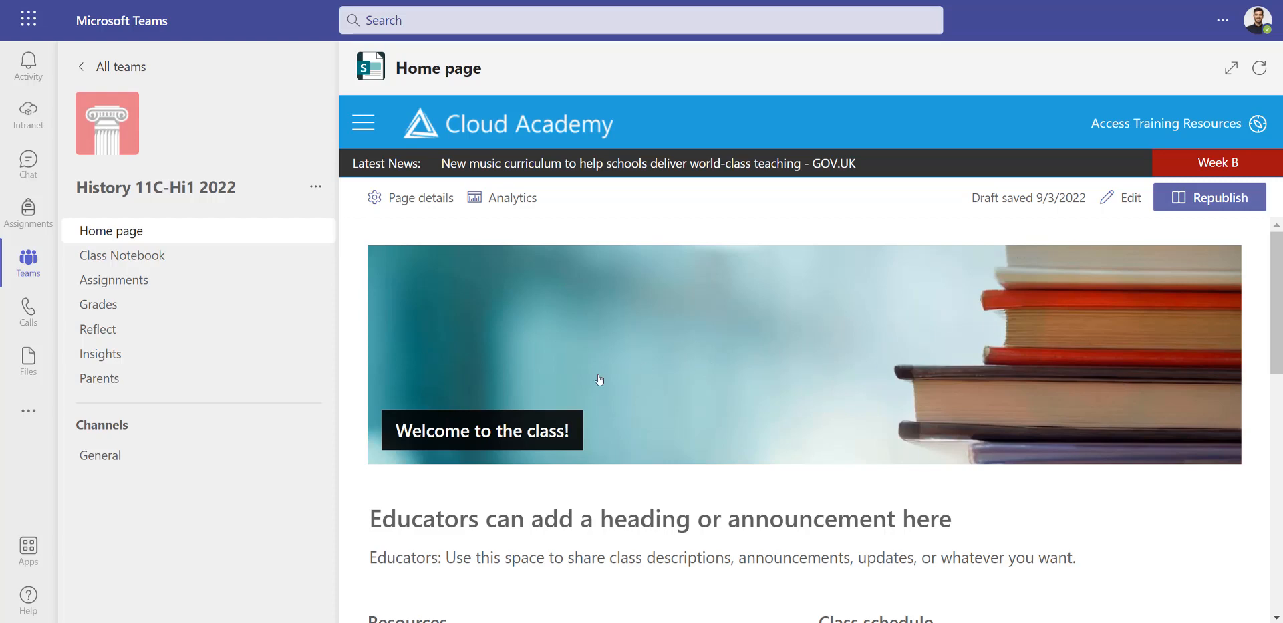
scroll("down", 3)
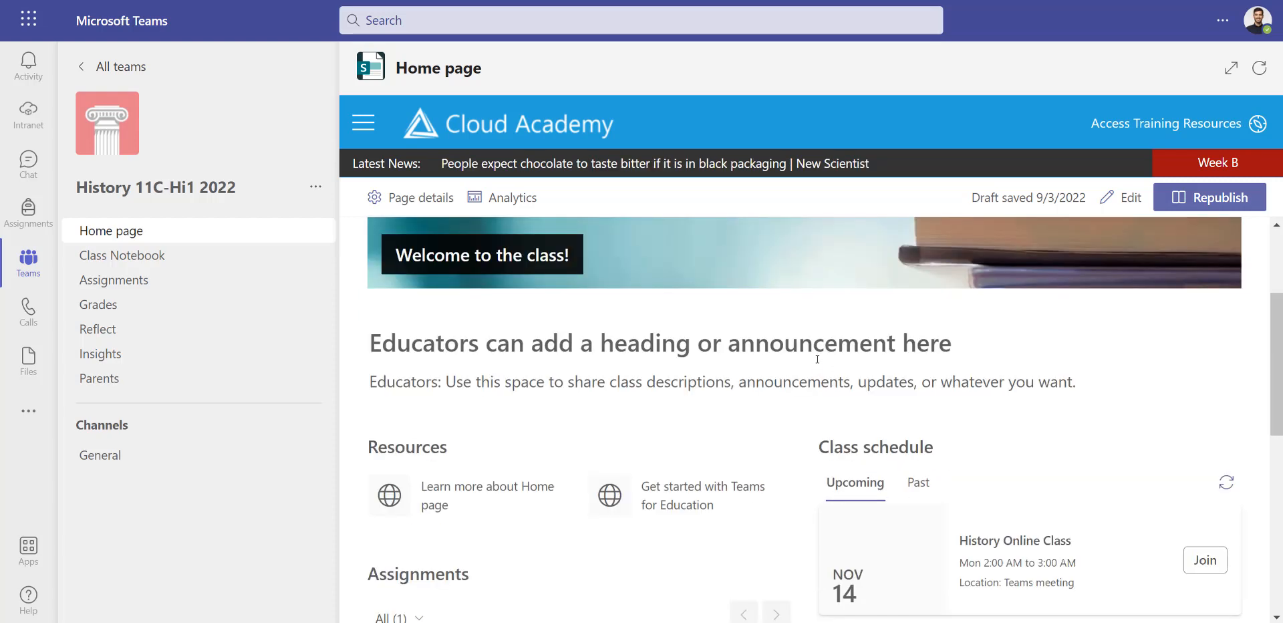
left_click_drag(442, 343, 982, 382)
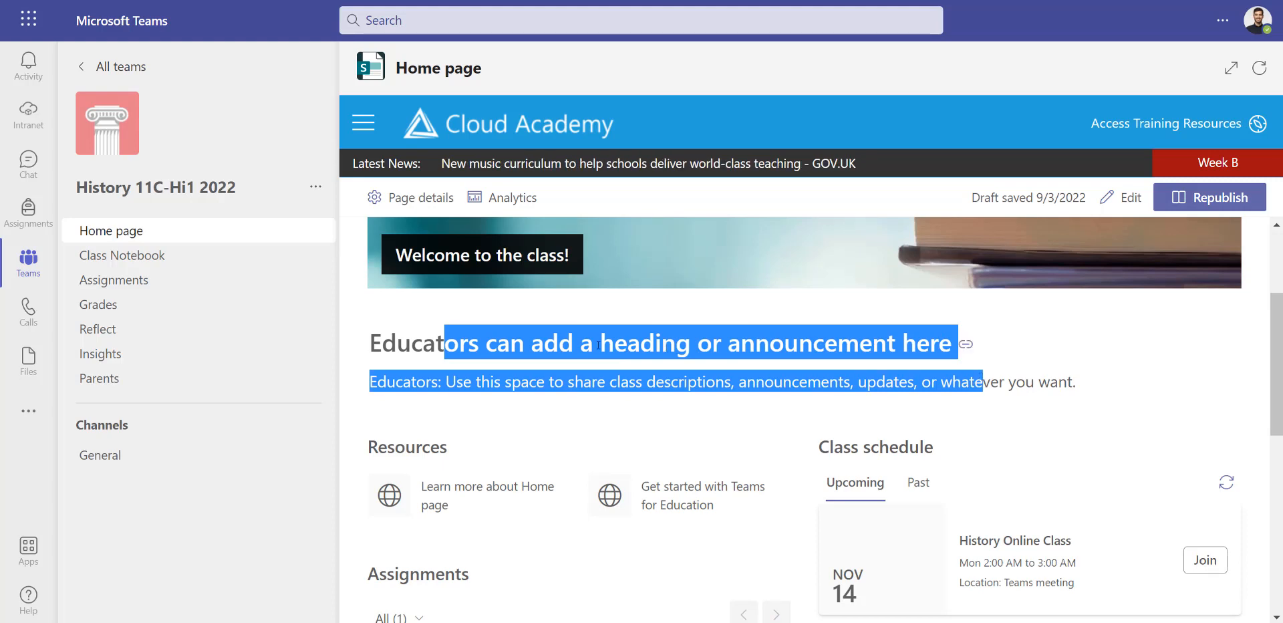
scroll("down", 3)
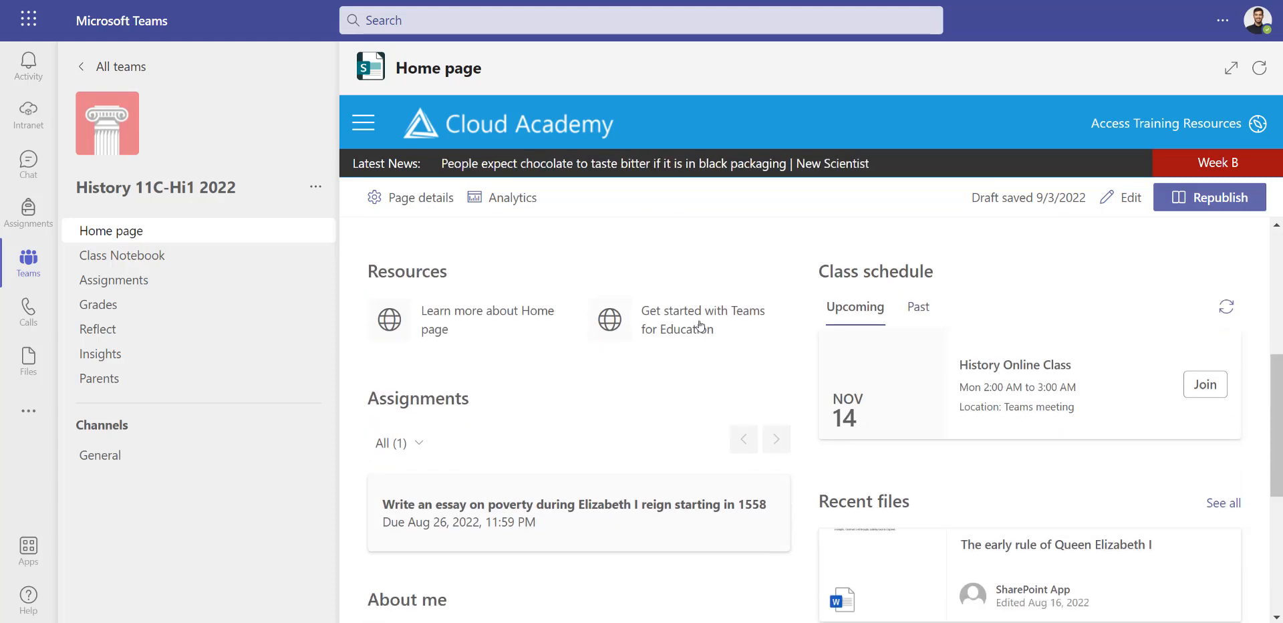
mouse_move(541, 337)
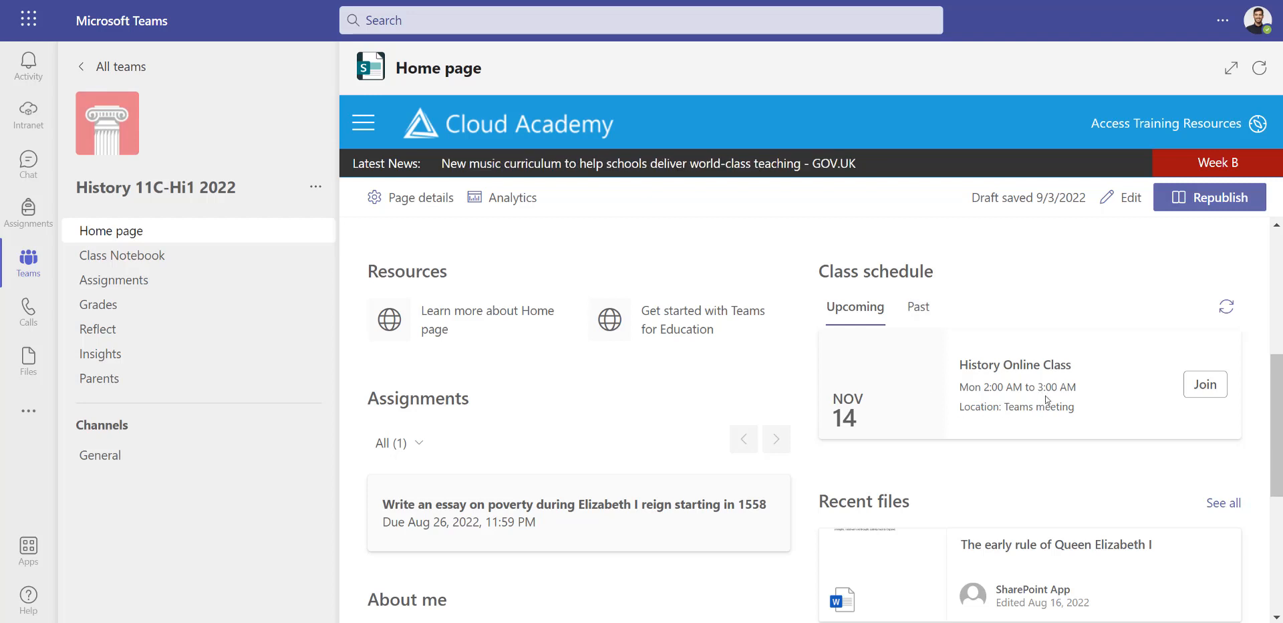
mouse_move(988, 379)
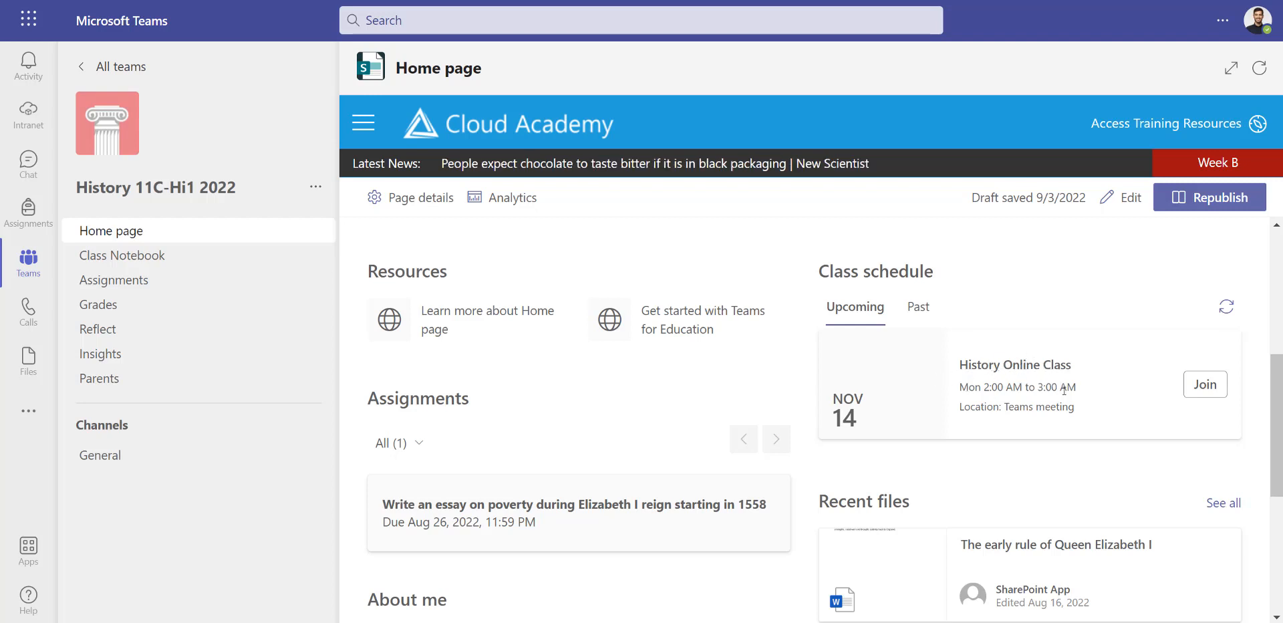
mouse_move(1011, 342)
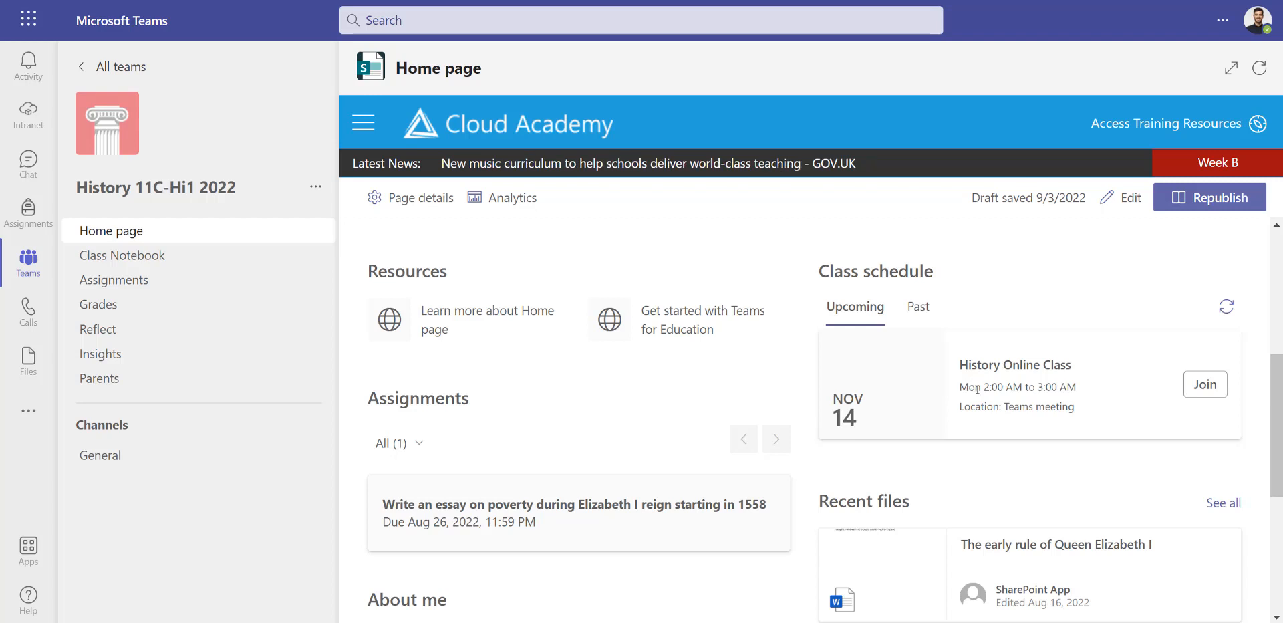
mouse_move(891, 349)
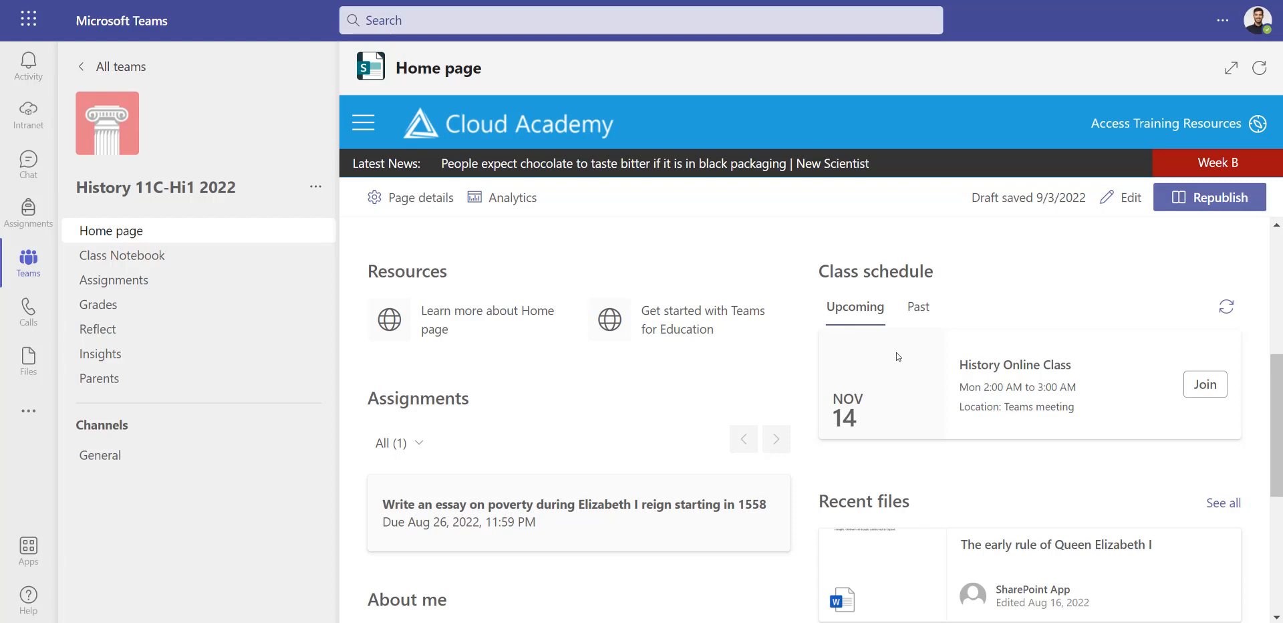
scroll("down", 3)
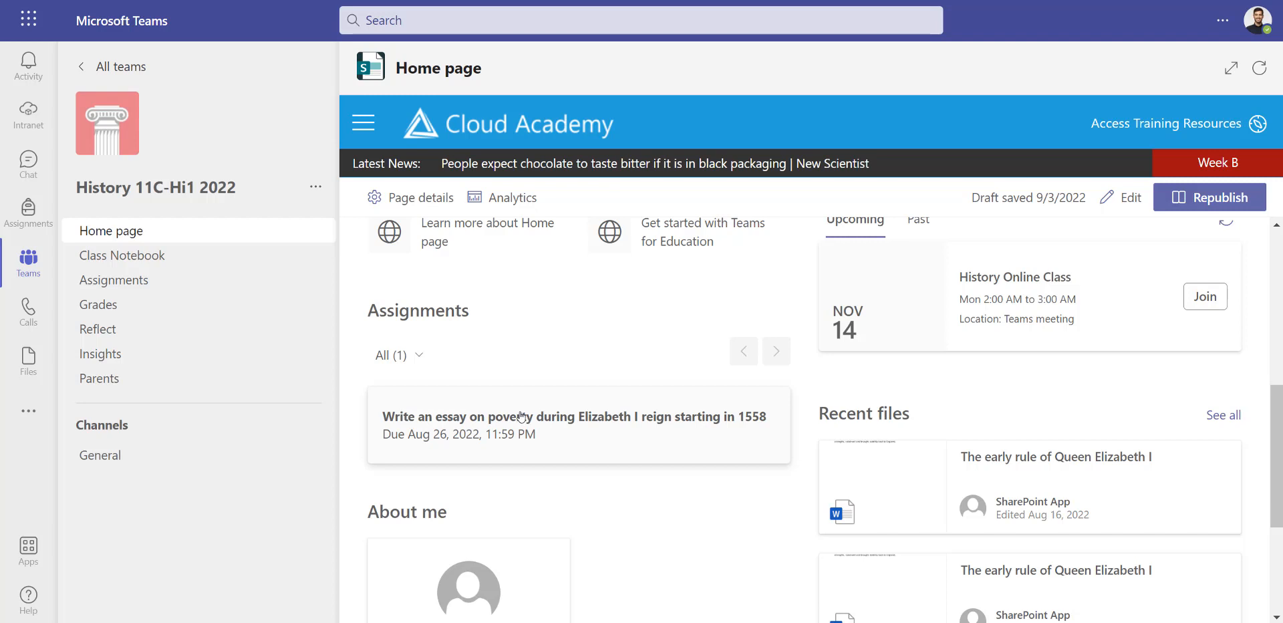
mouse_move(520, 417)
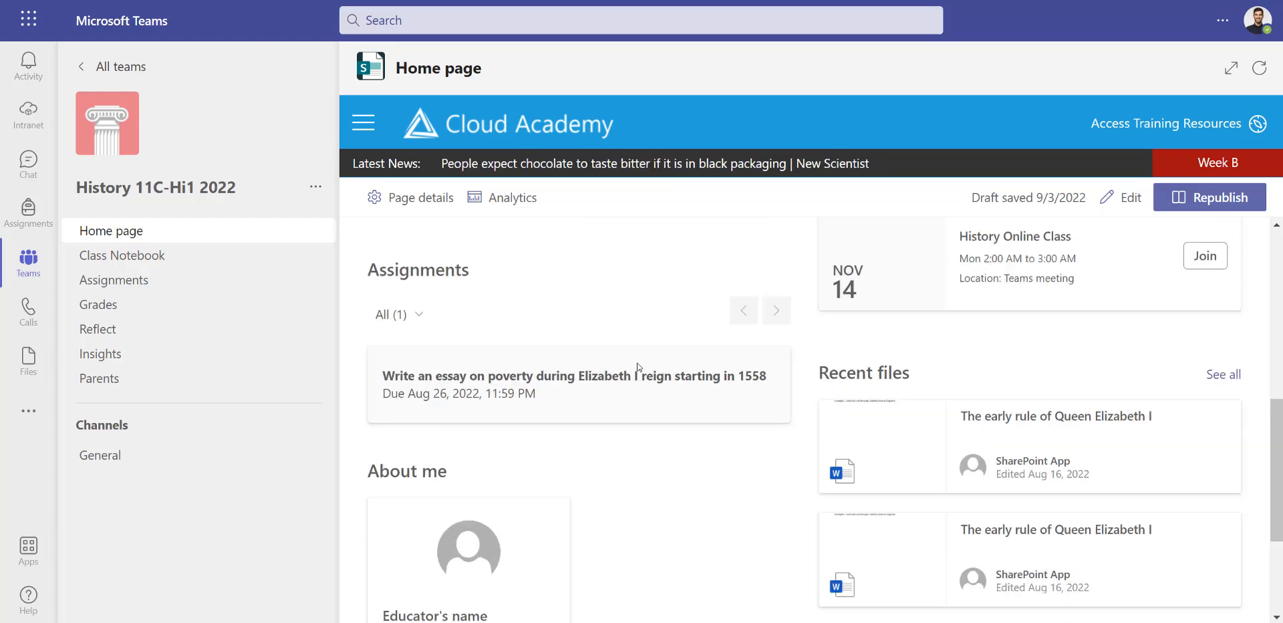
scroll("down", 3)
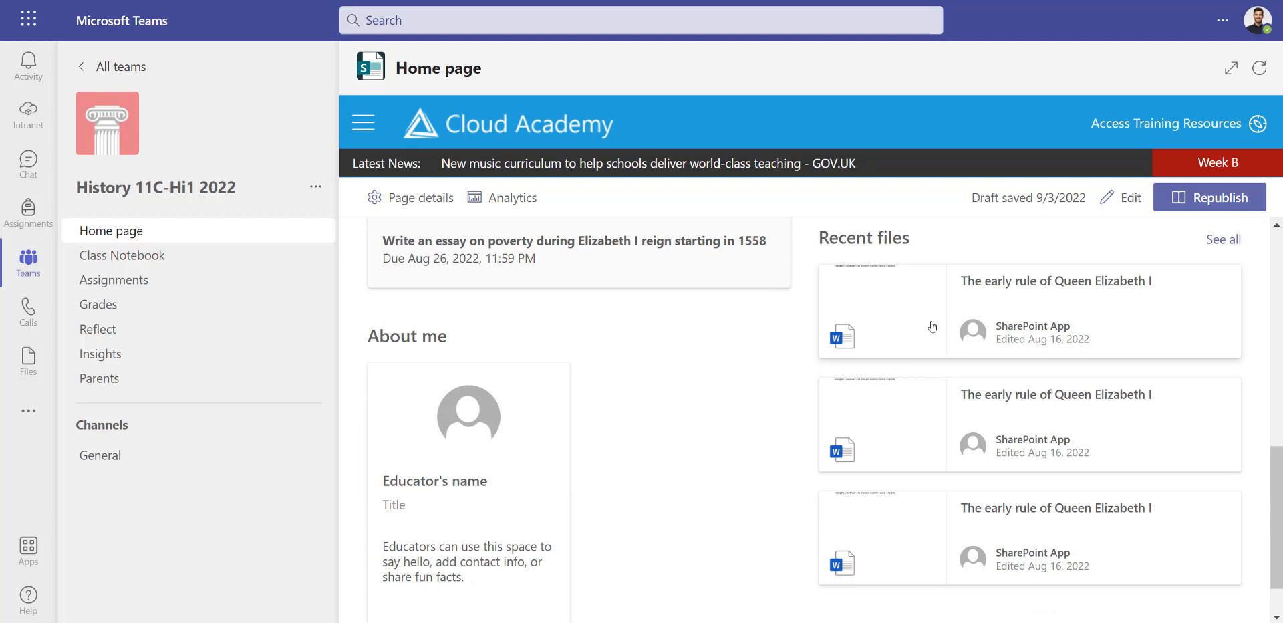
mouse_move(946, 510)
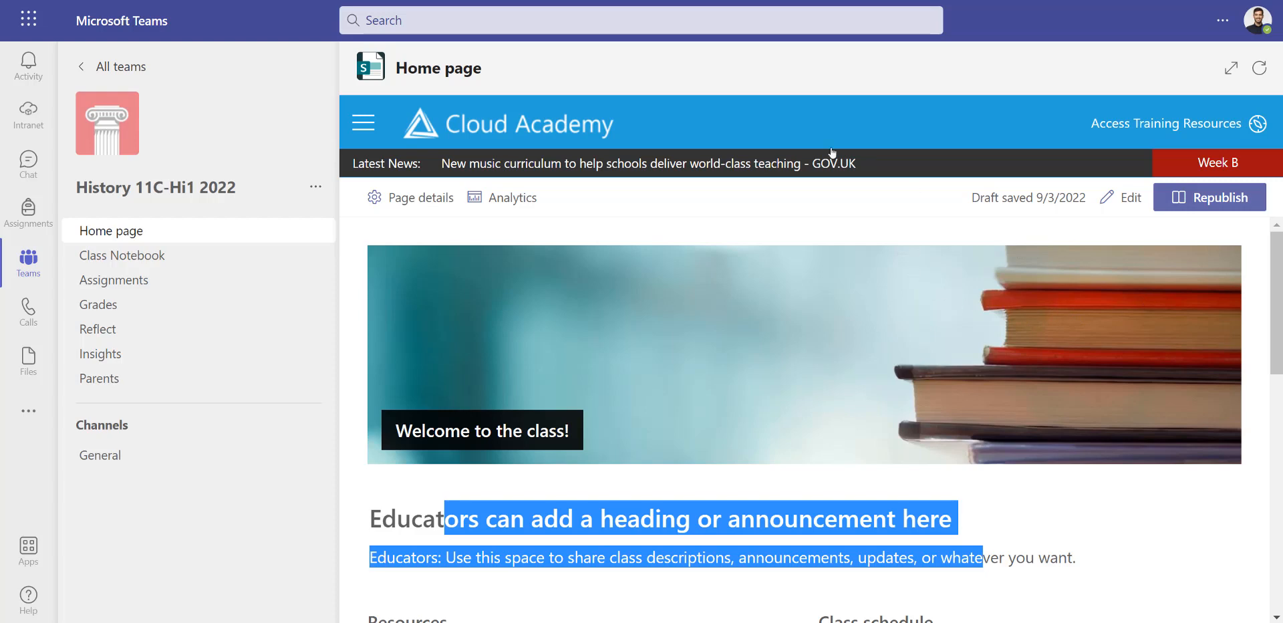
mouse_move(684, 235)
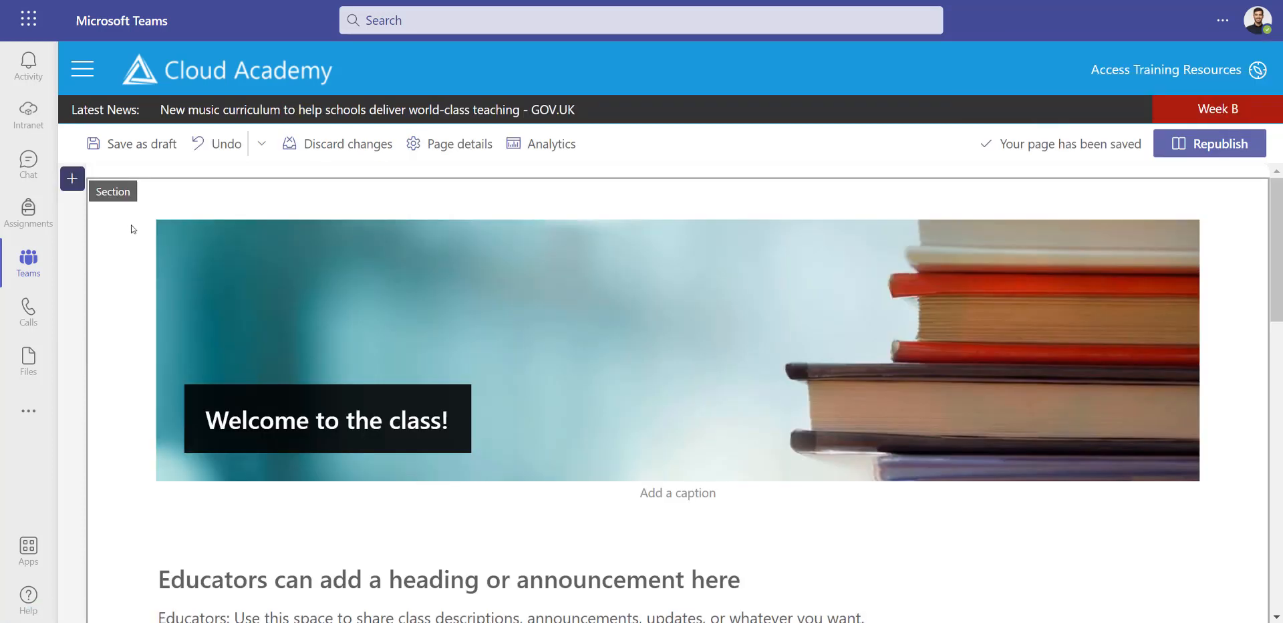
Browse the web part lists at the page top and below the books banner without adding anything
left_click(72, 178)
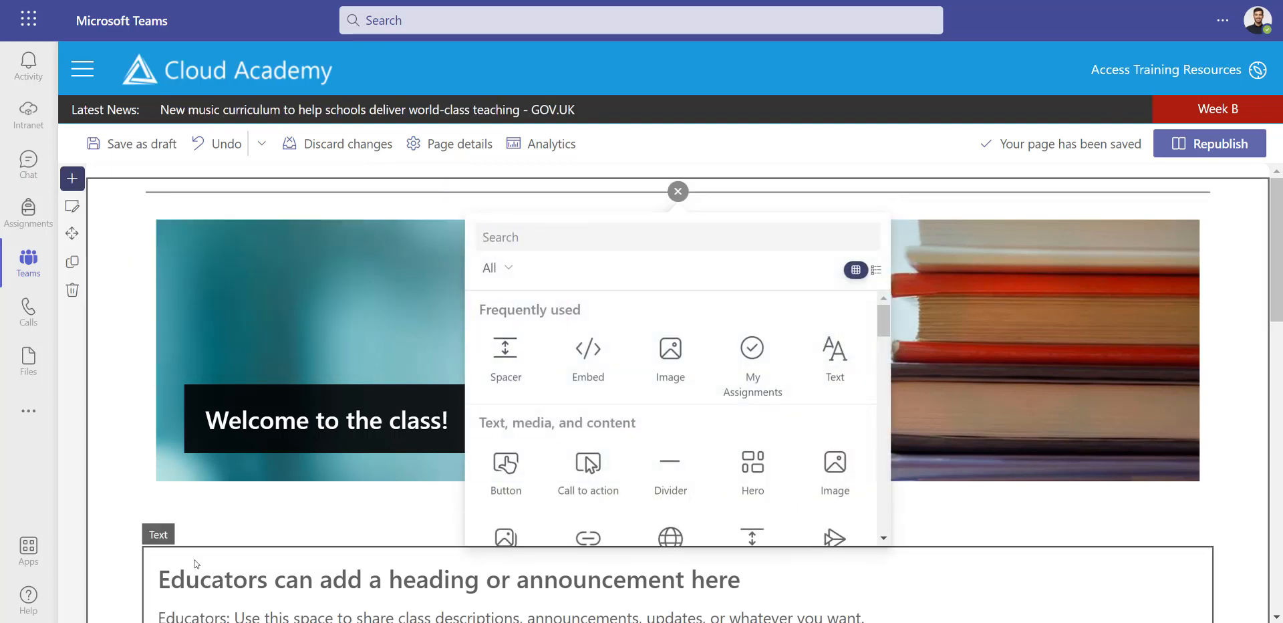
left_click(677, 191)
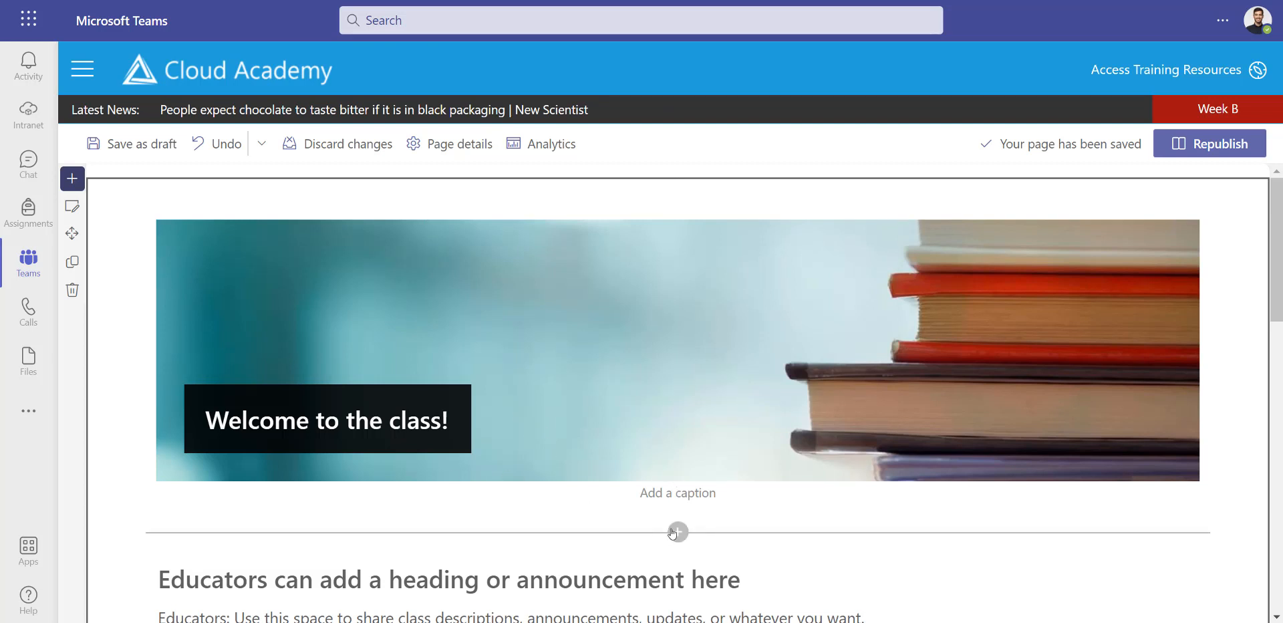
left_click(678, 532)
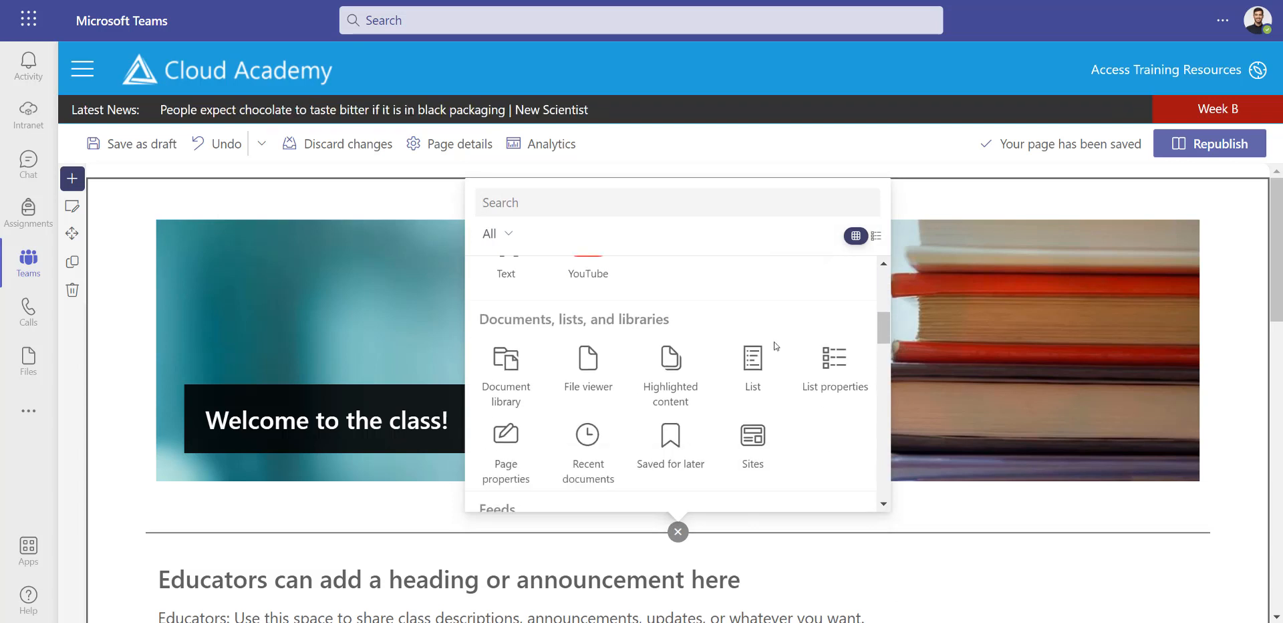
scroll("down", 3)
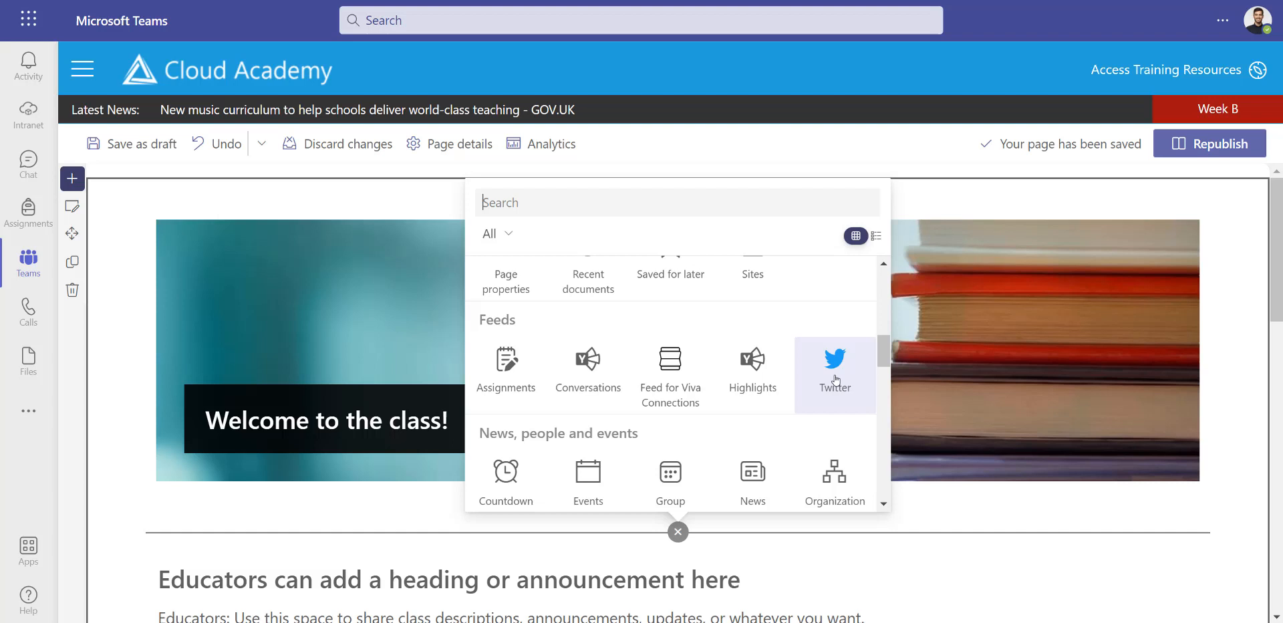
mouse_move(670, 375)
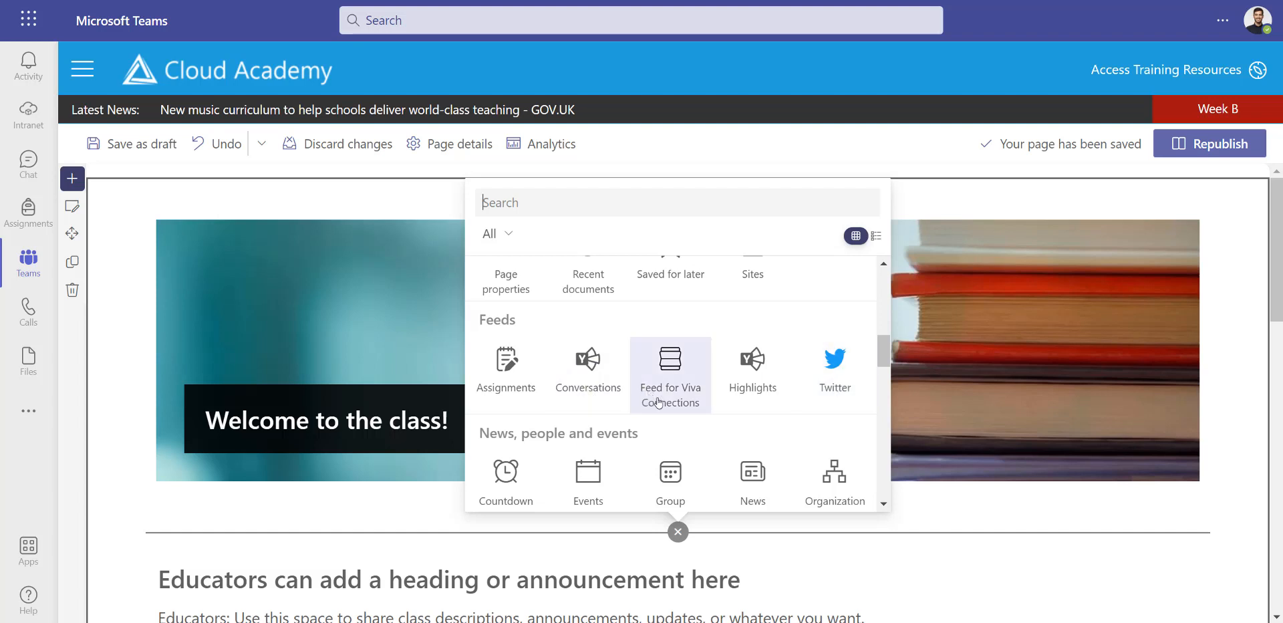
scroll("down", 3)
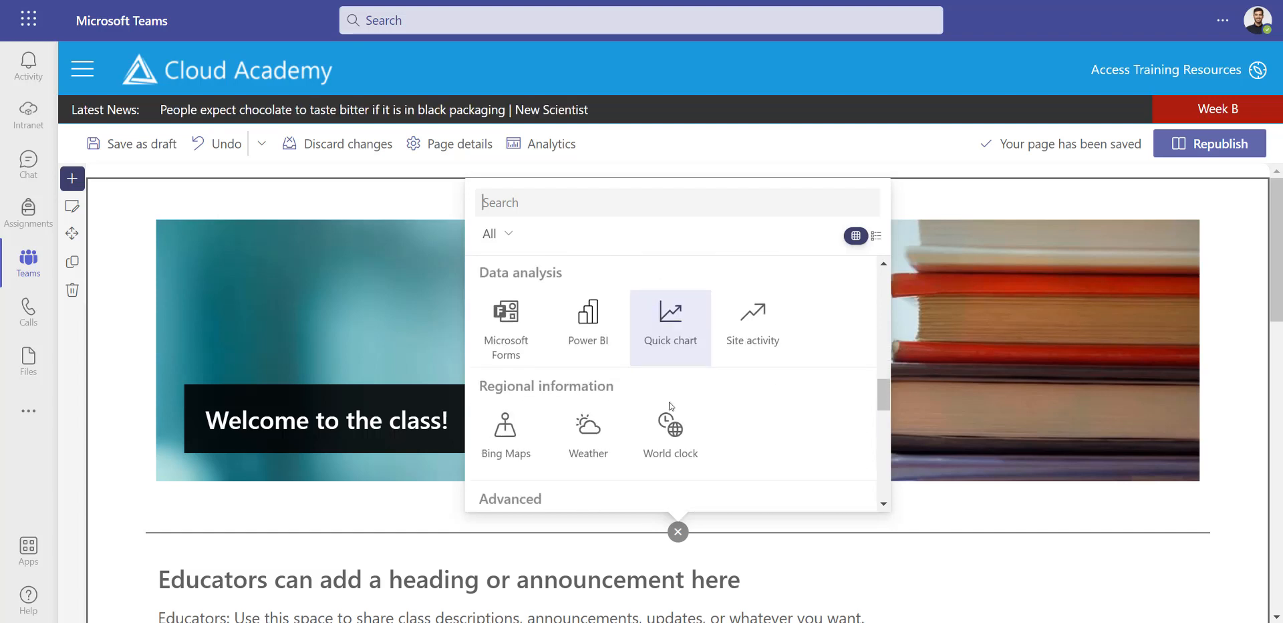
scroll("down", 3)
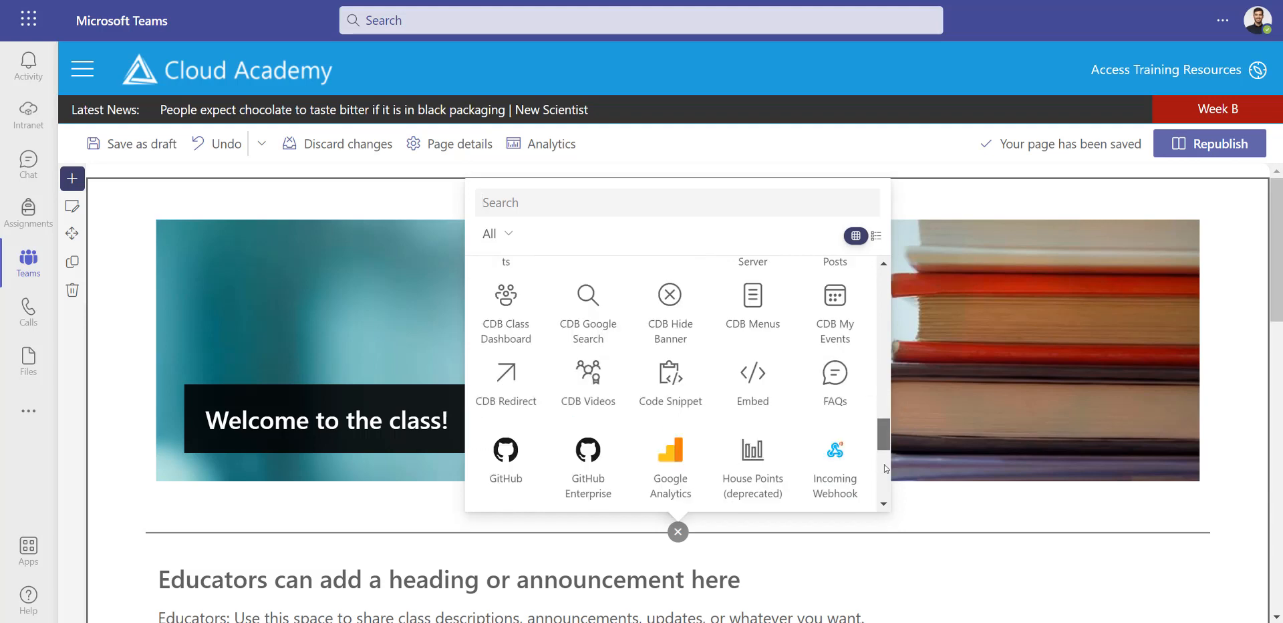
scroll("down", 3)
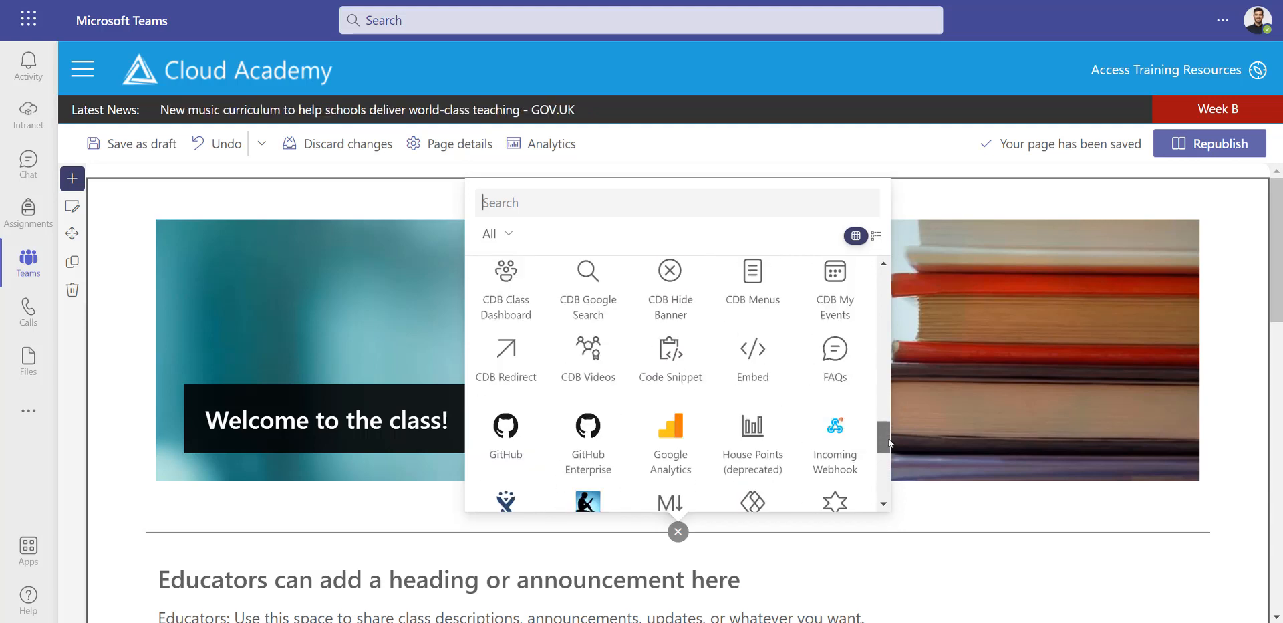
scroll("down", 3)
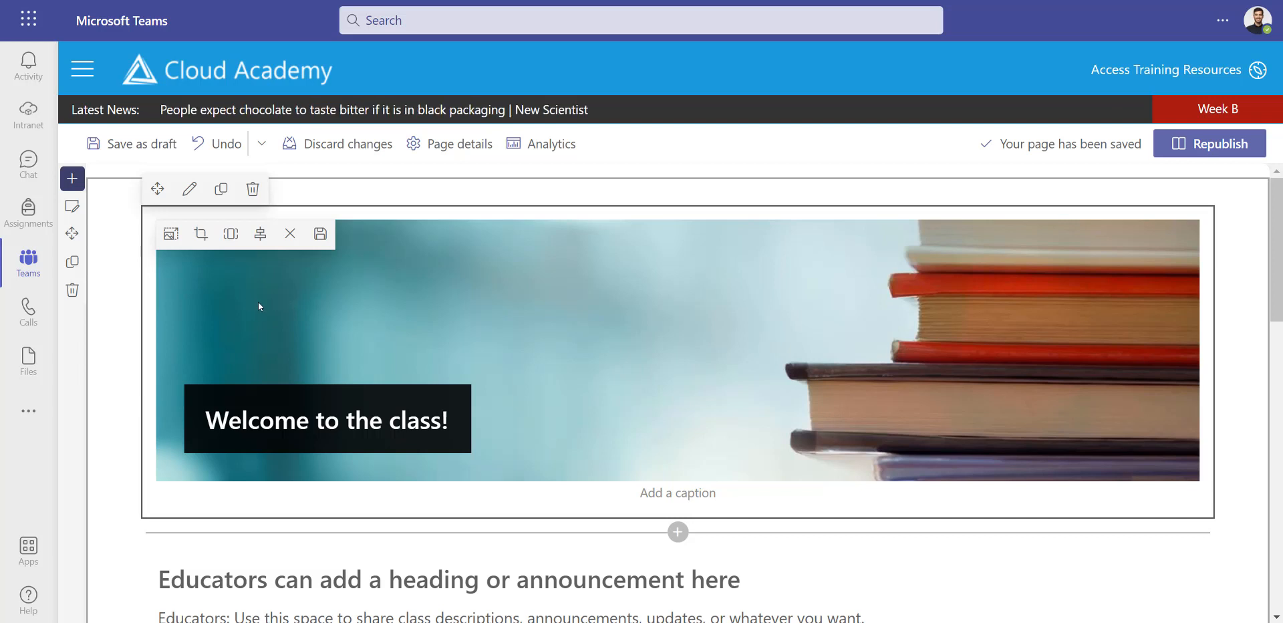
Swap the banner picture via the image settings, searching stock images for 'old building'
left_click(324, 419)
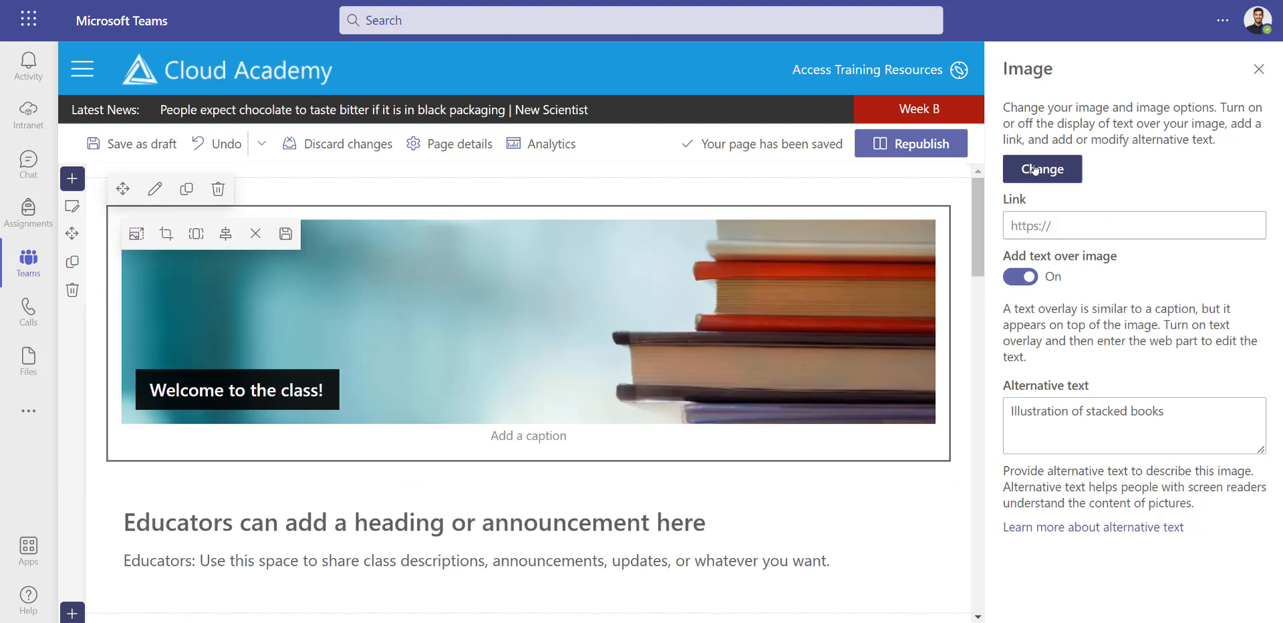
left_click(1041, 169)
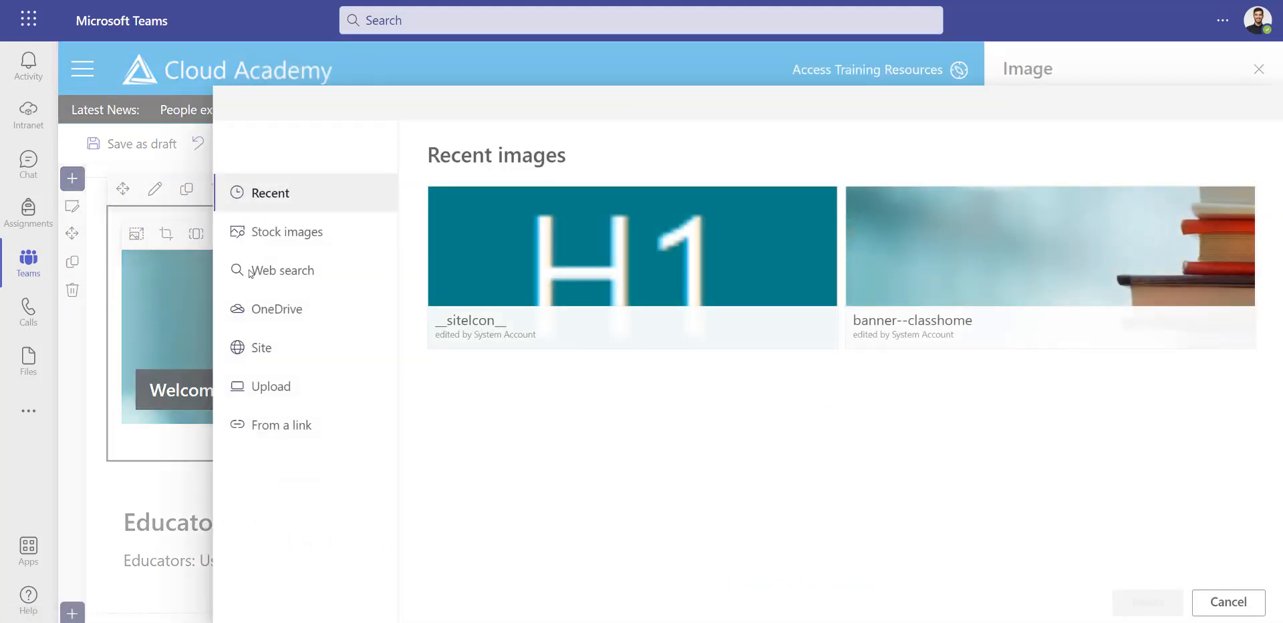
left_click(287, 232)
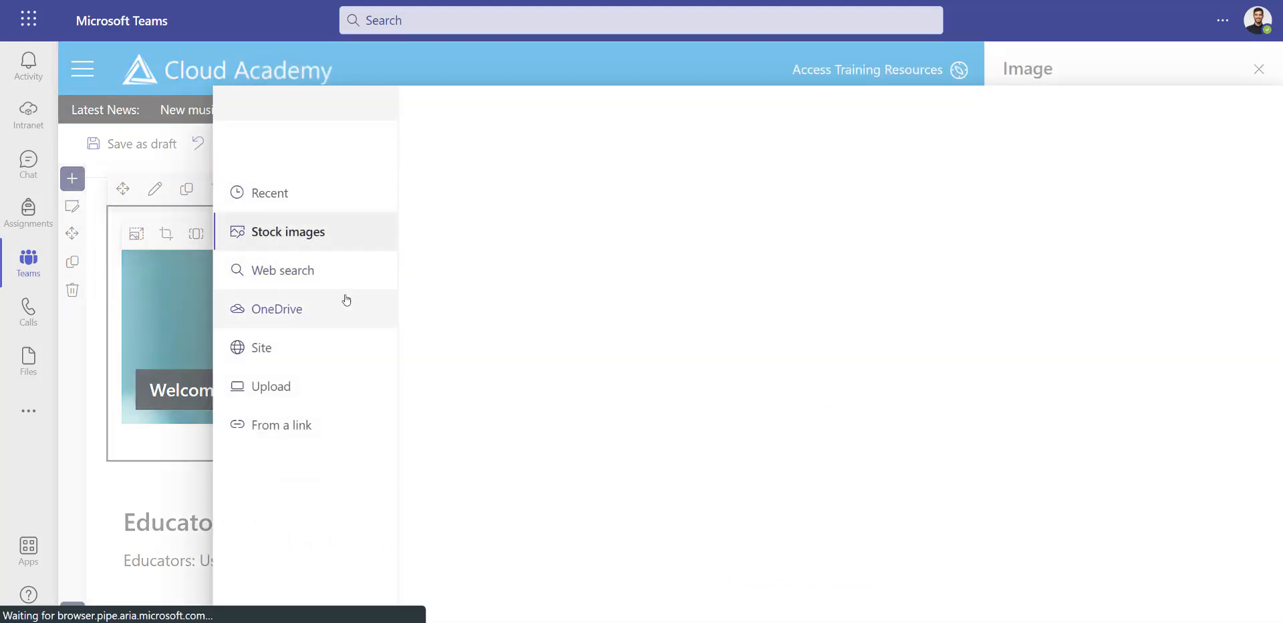
left_click(287, 230)
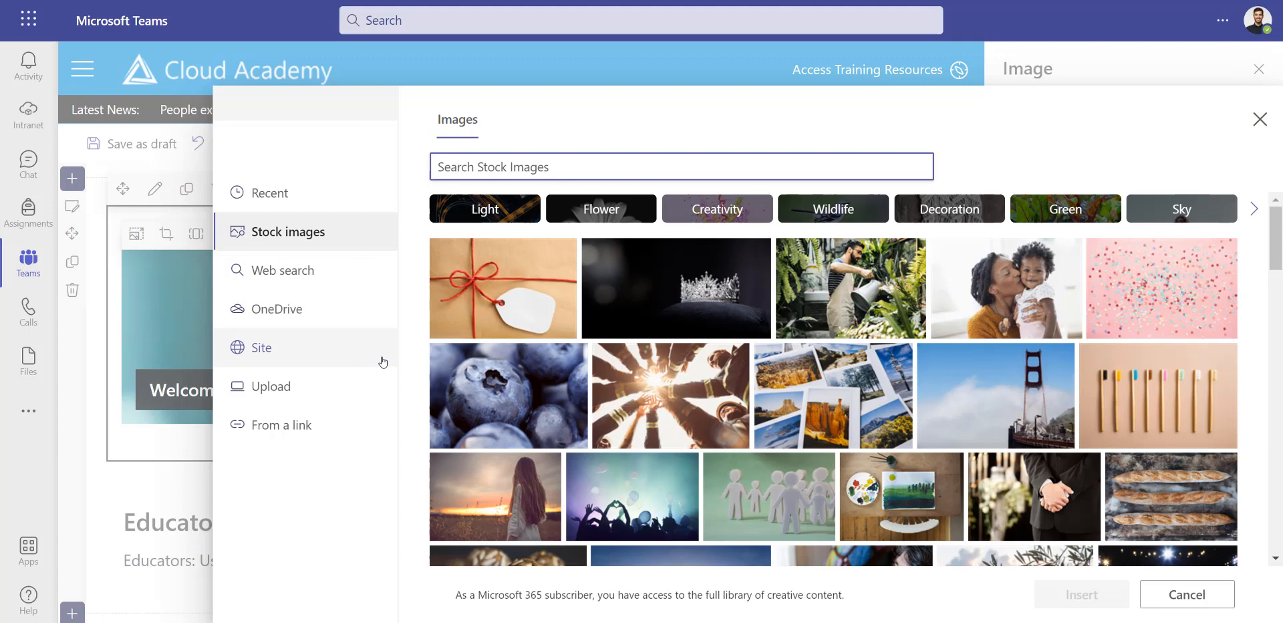
type("o")
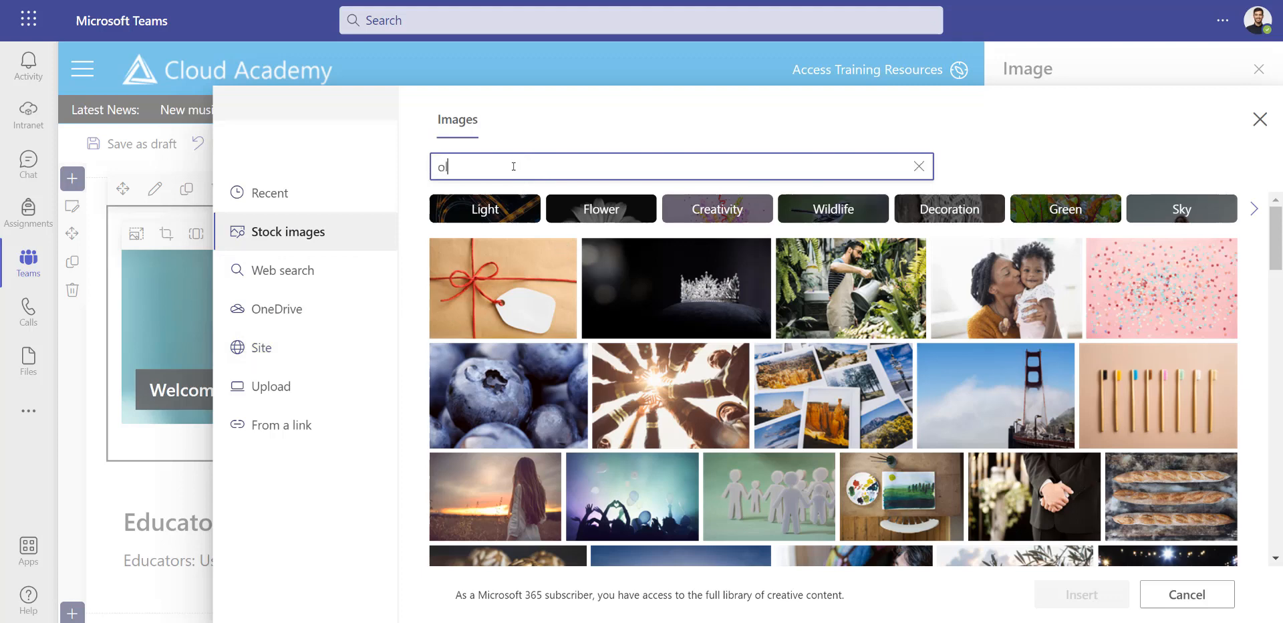
type("ld building")
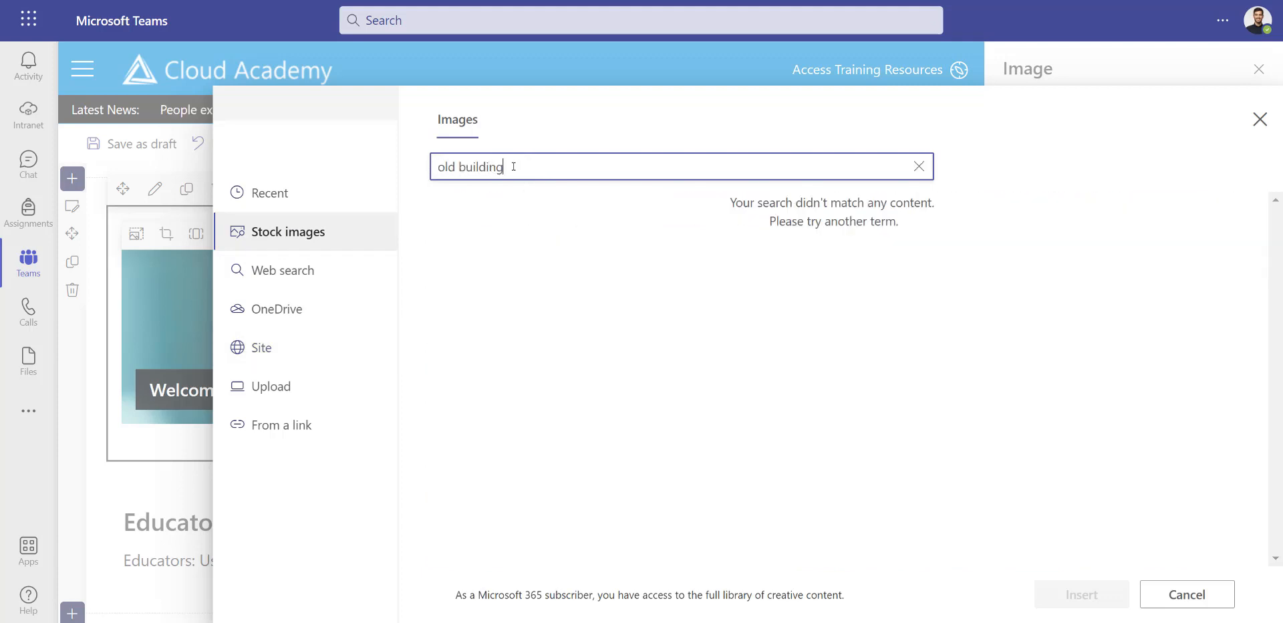
key("Enter")
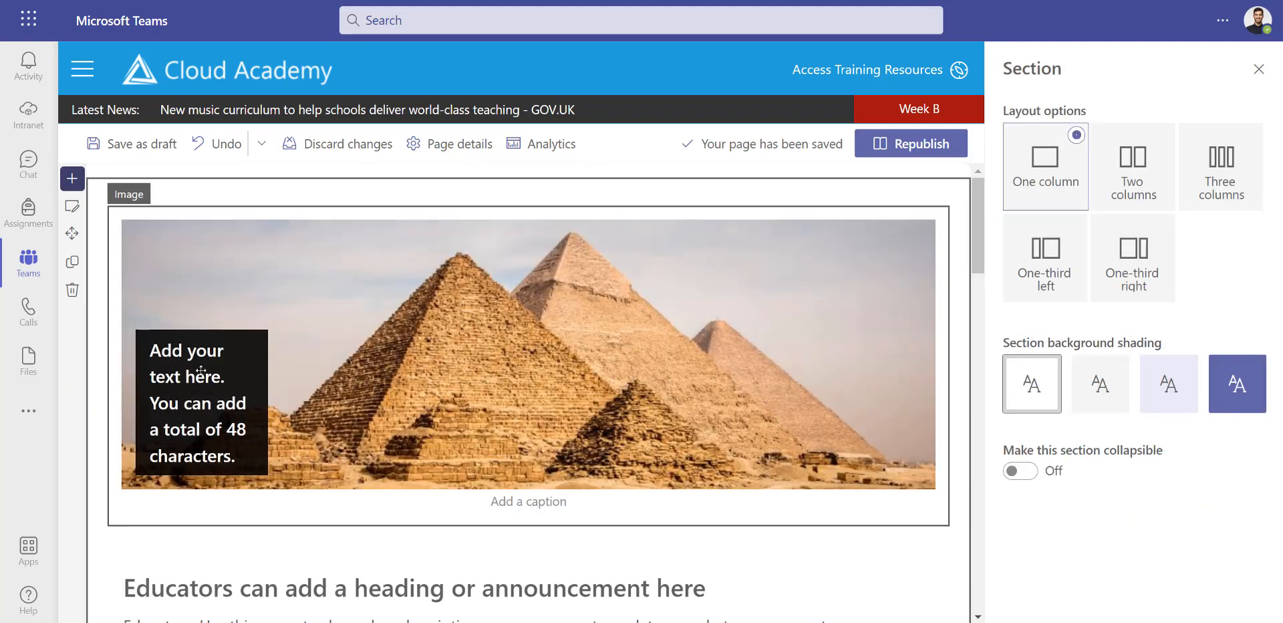
Replace the pyramids banner's placeholder overlay text with 'Welcome to History!'
left_click(528, 352)
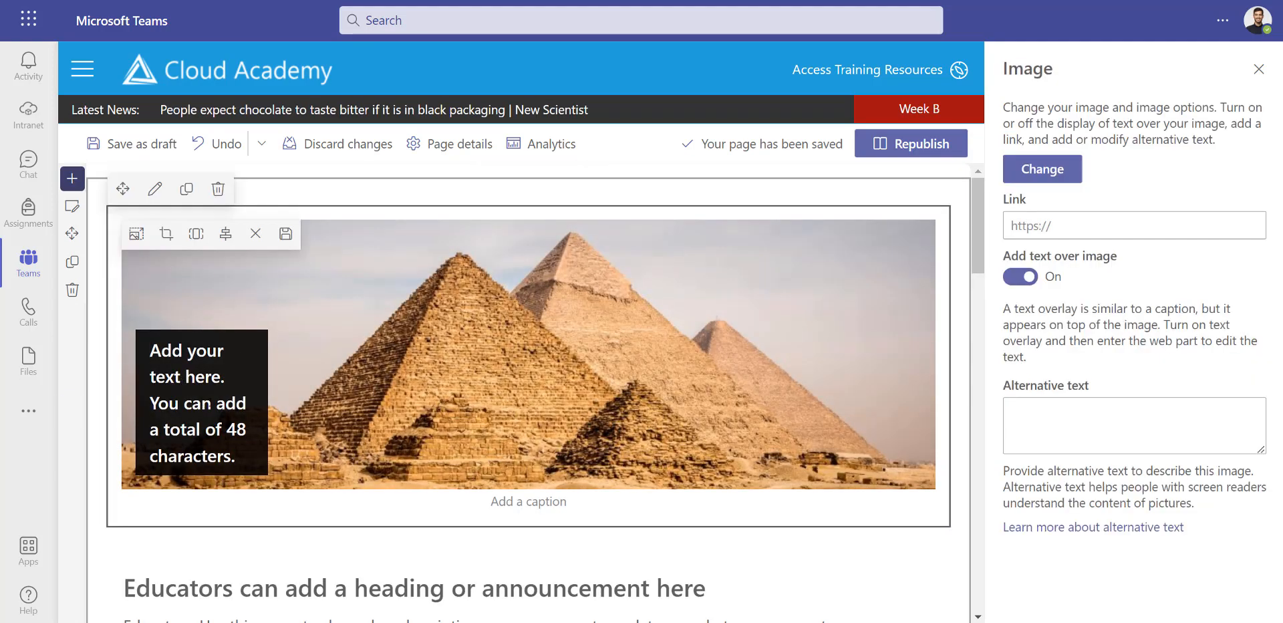
type("Welcome to")
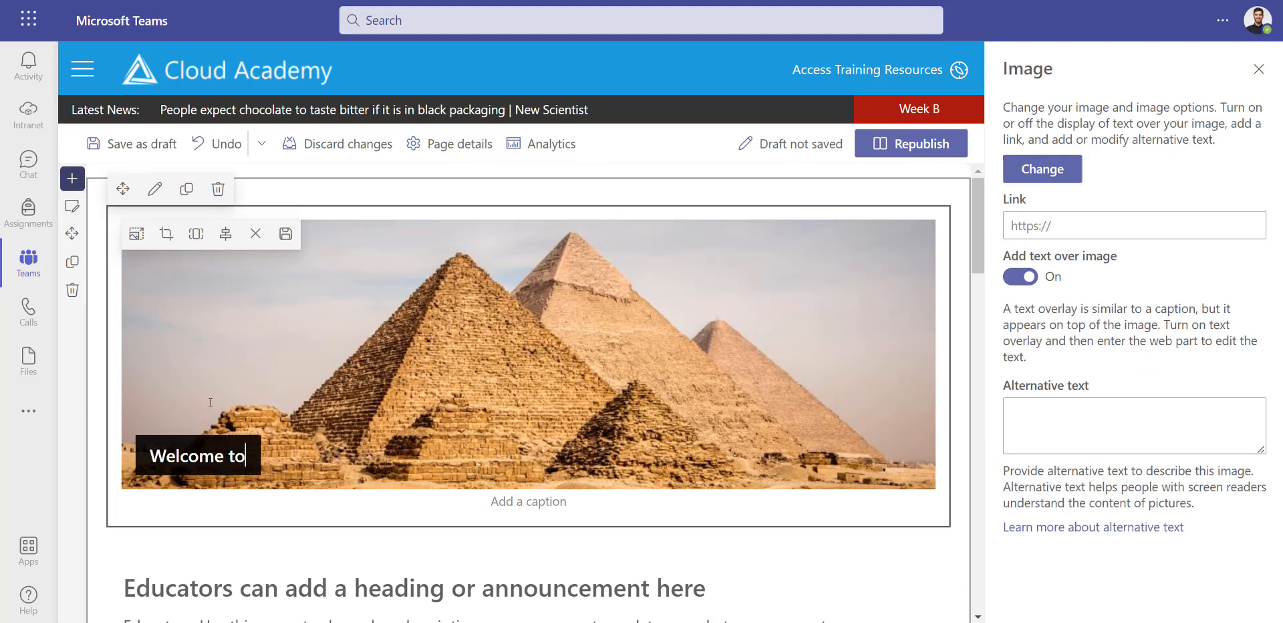
type("History!")
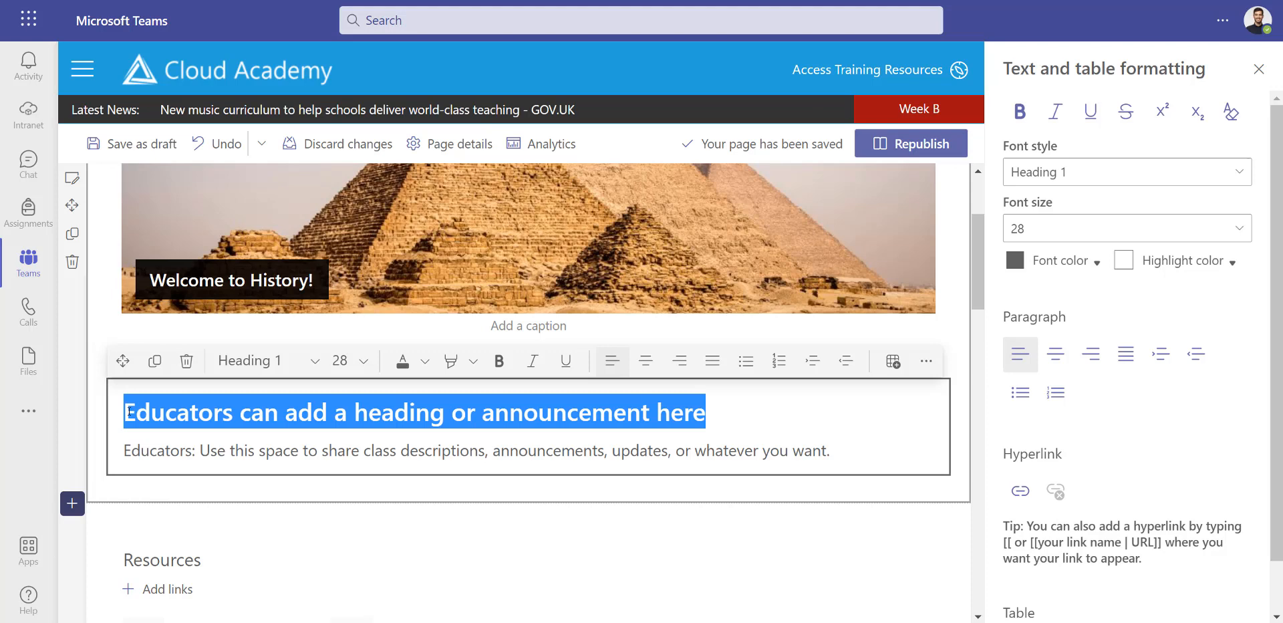
type("Exams coming up in November")
left_click(529, 450)
type("Don't forget to attend the revision classes after school!")
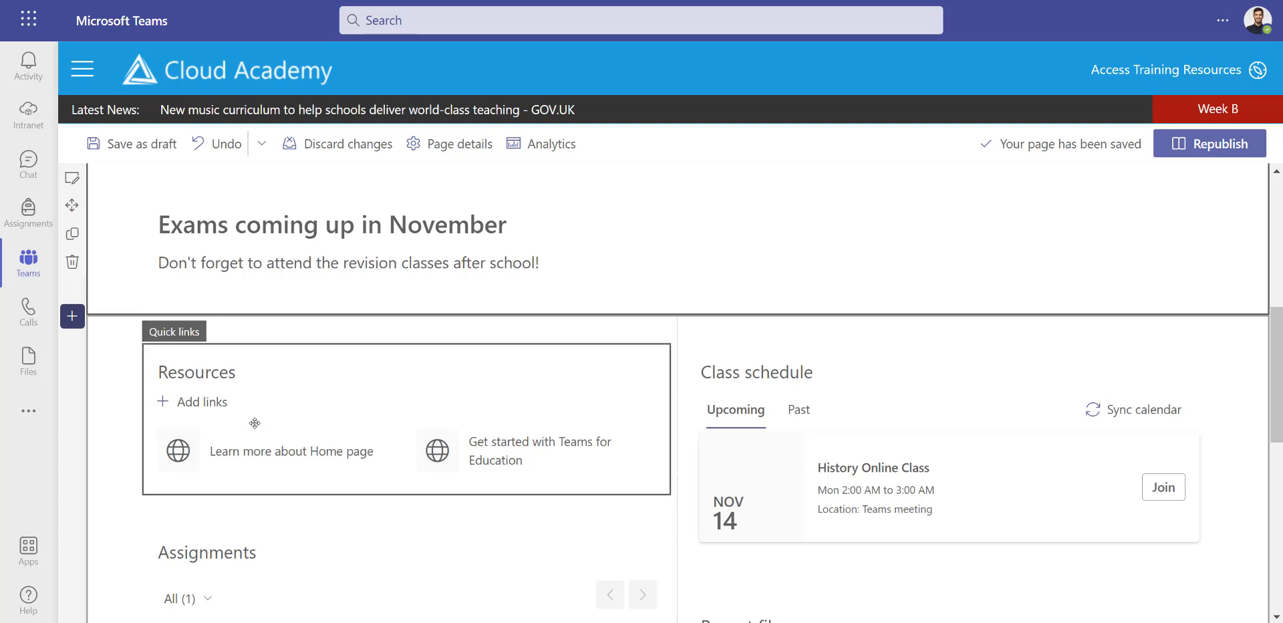
mouse_move(191, 403)
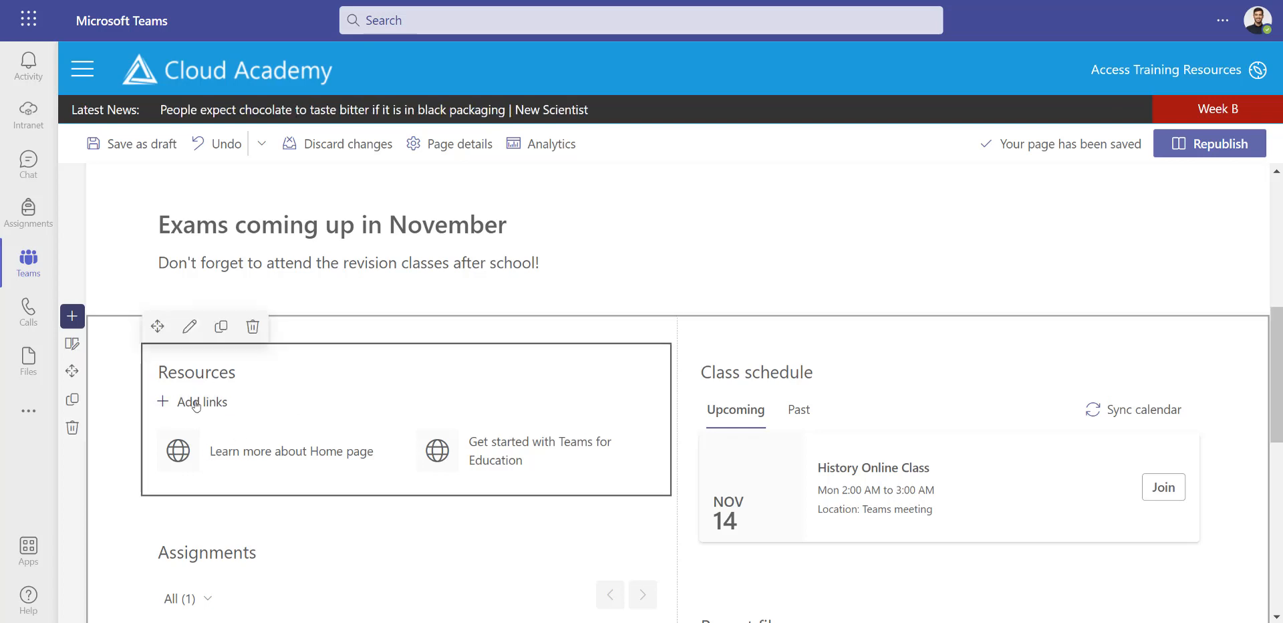
left_click(201, 401)
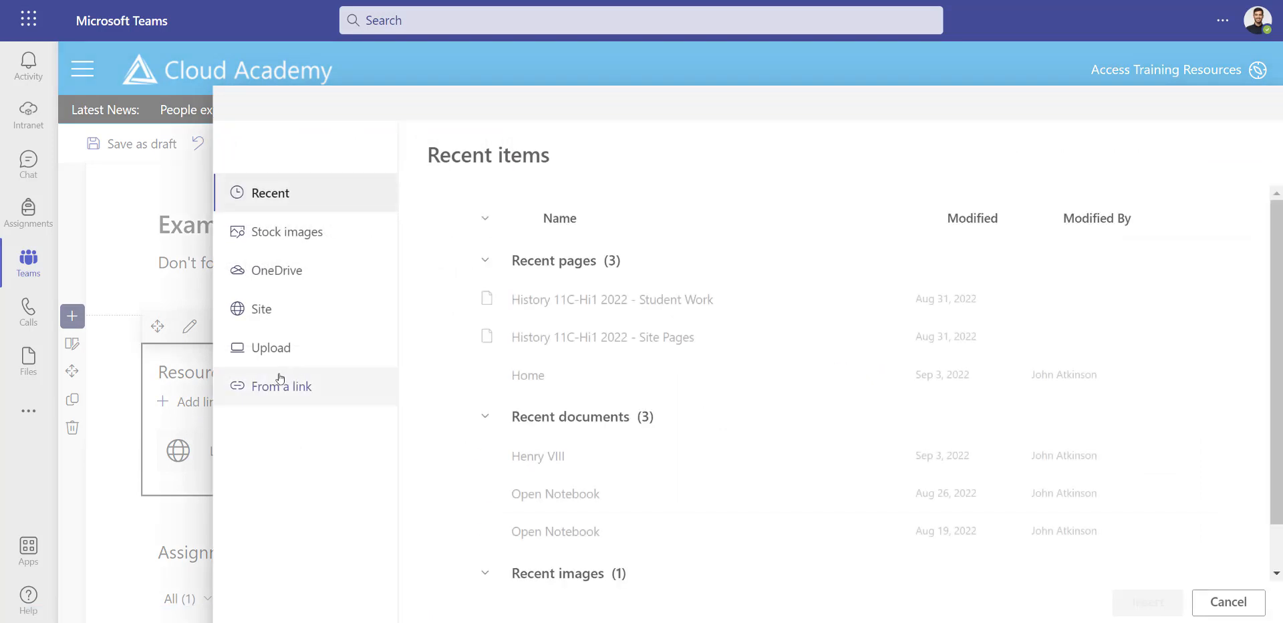
left_click(281, 386)
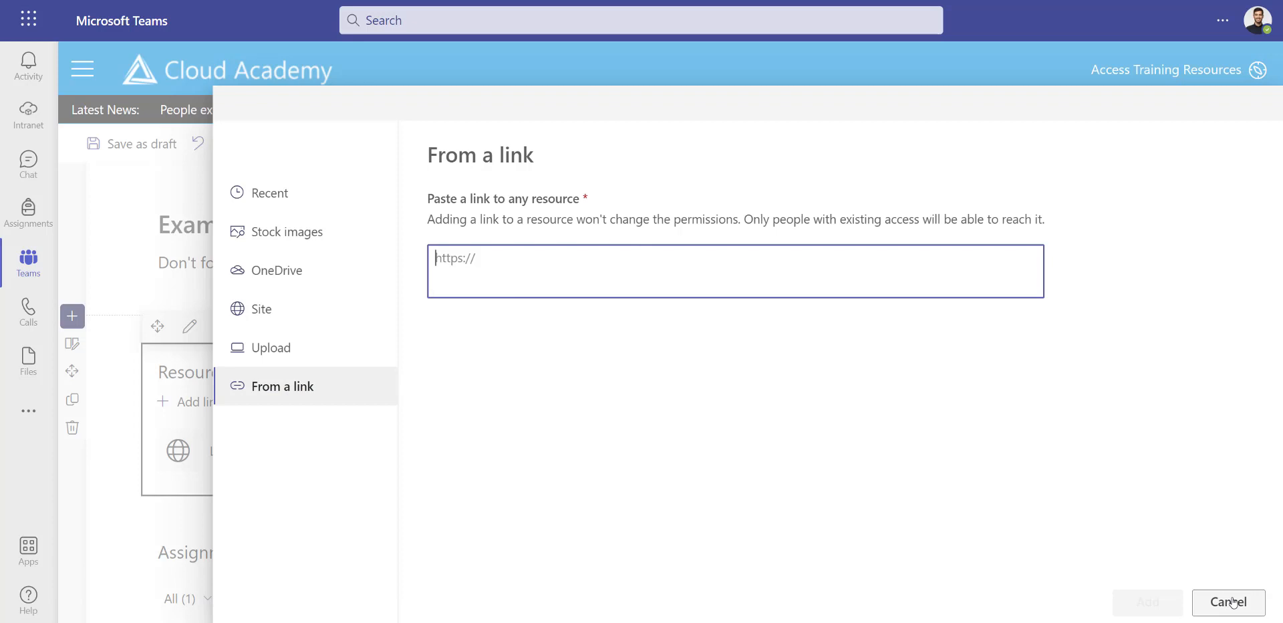
left_click(1228, 603)
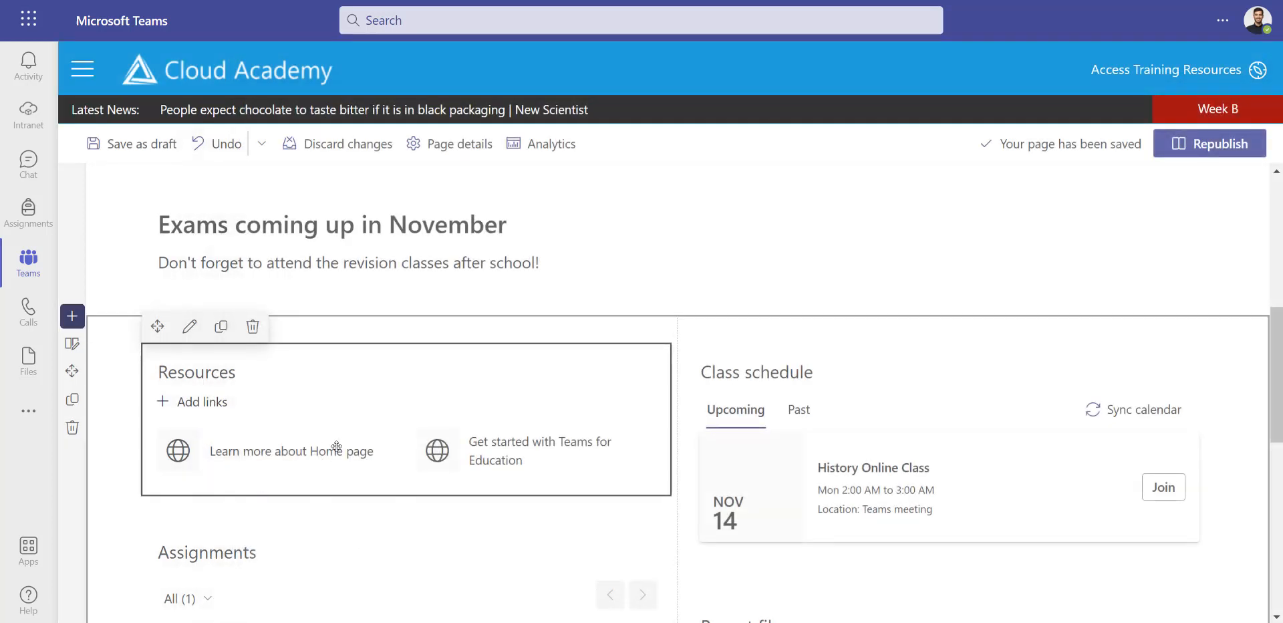
mouse_move(331, 452)
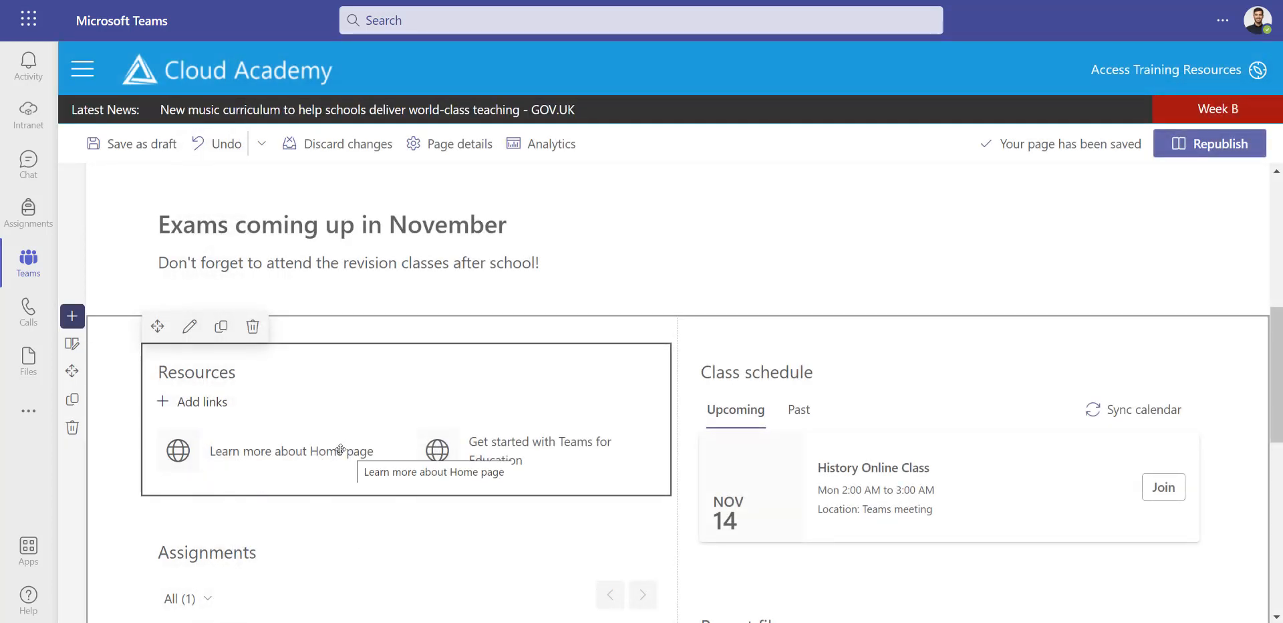
mouse_move(404, 475)
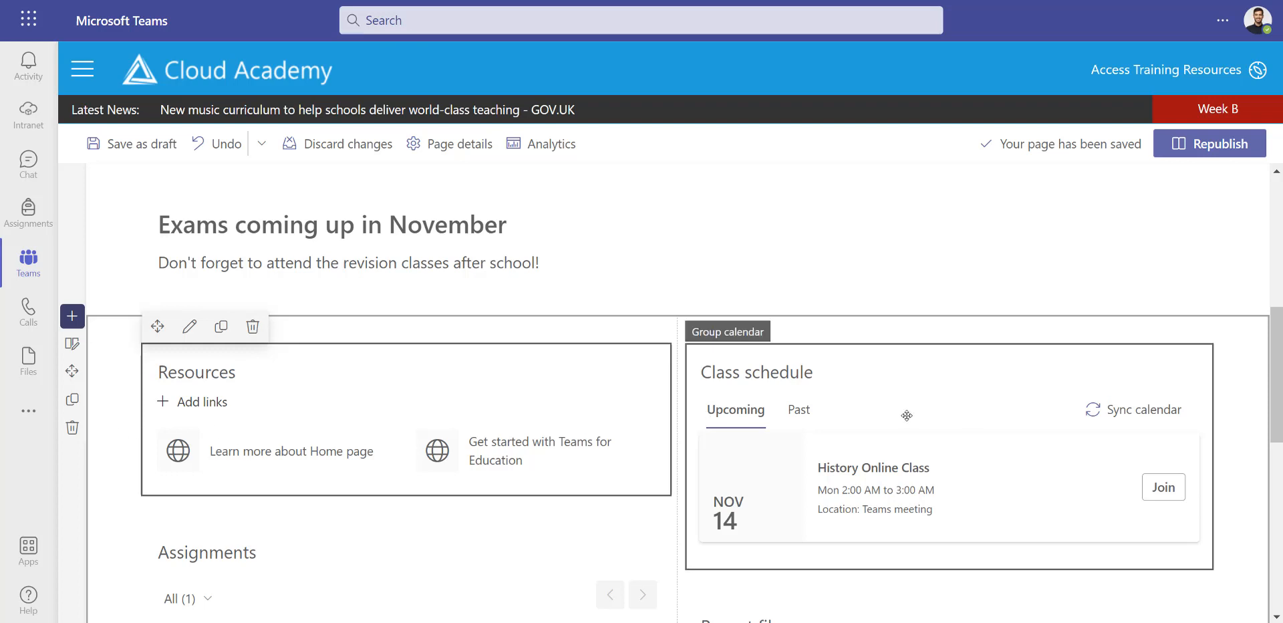
scroll("down", 3)
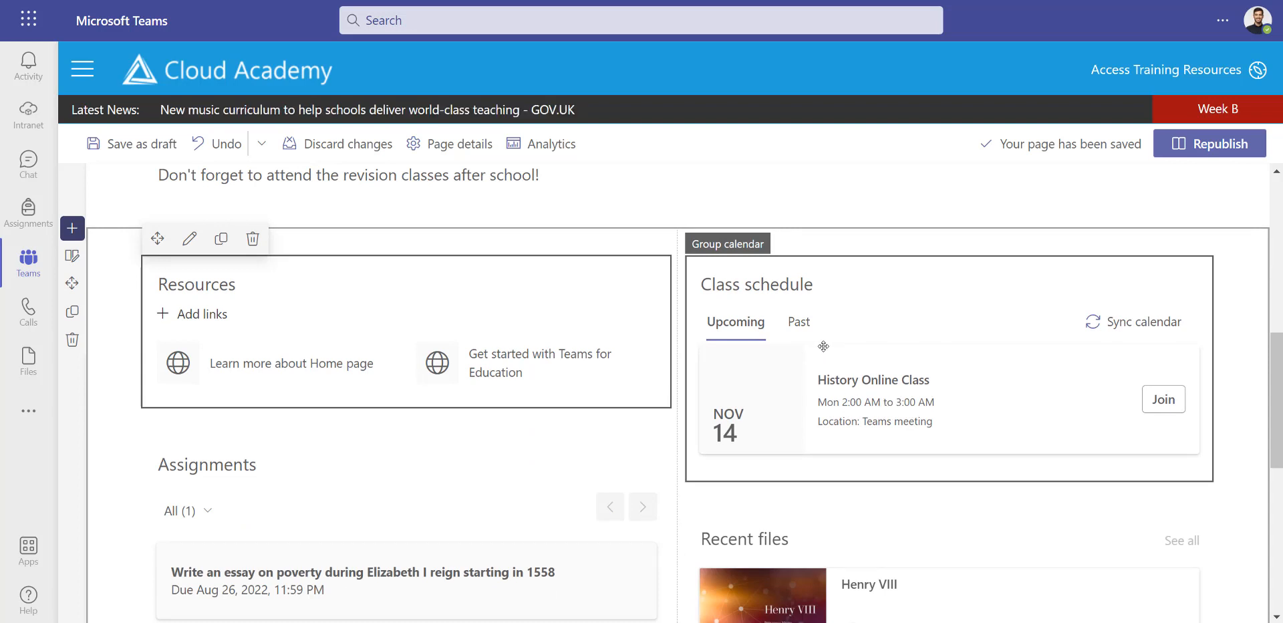
scroll("down", 3)
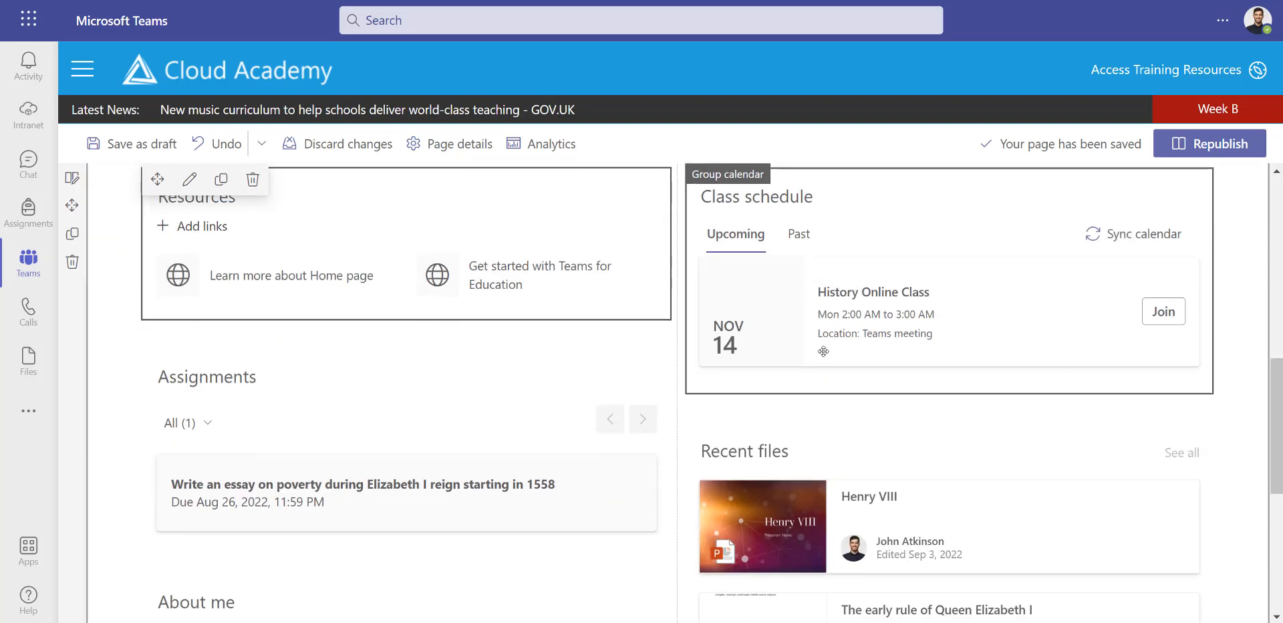
scroll("down", 3)
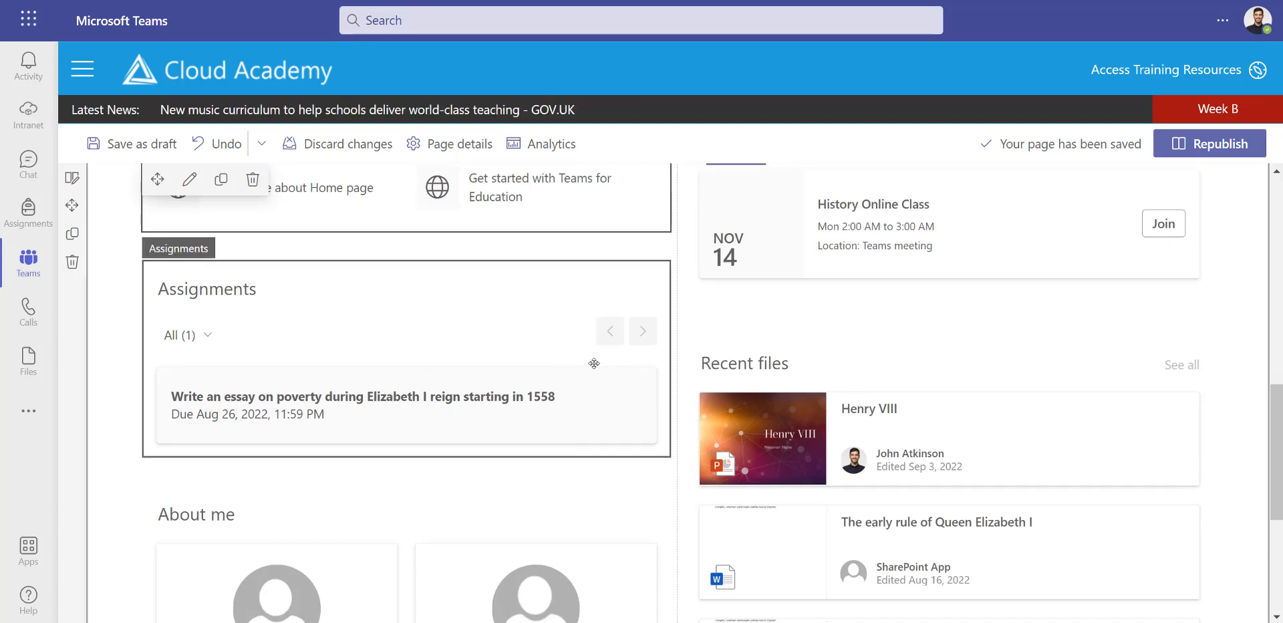
scroll("down", 3)
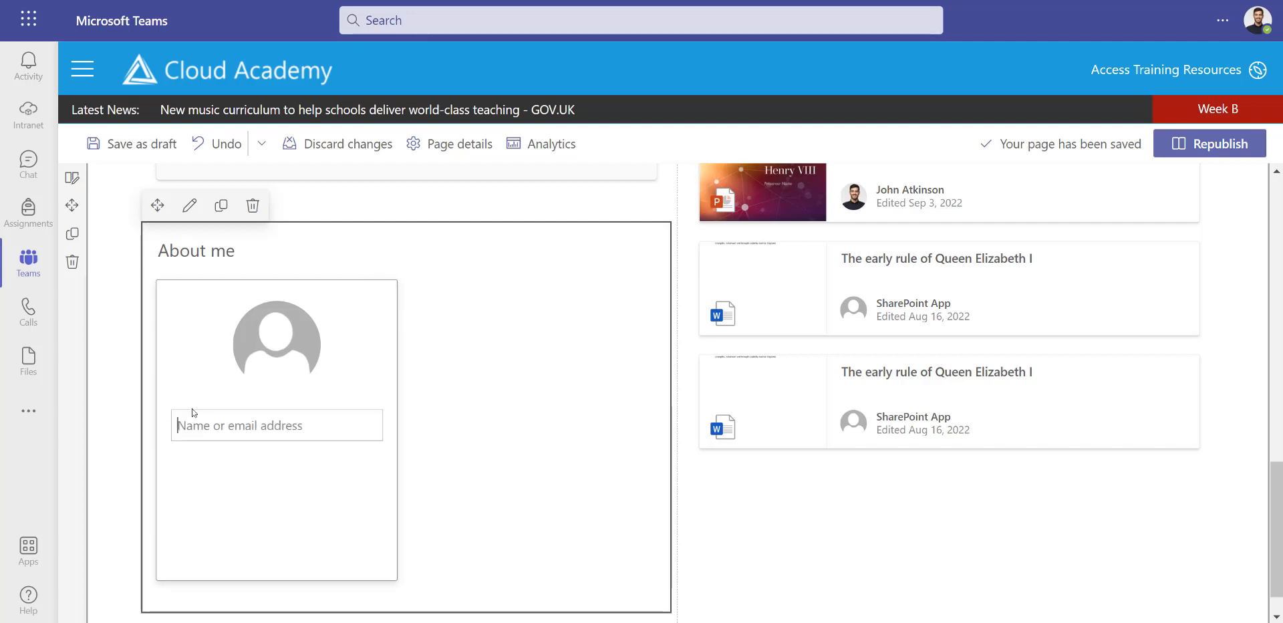
Add John Atkinson, English Teacher, to About me described as 'Loves to teach history too!'
type("john")
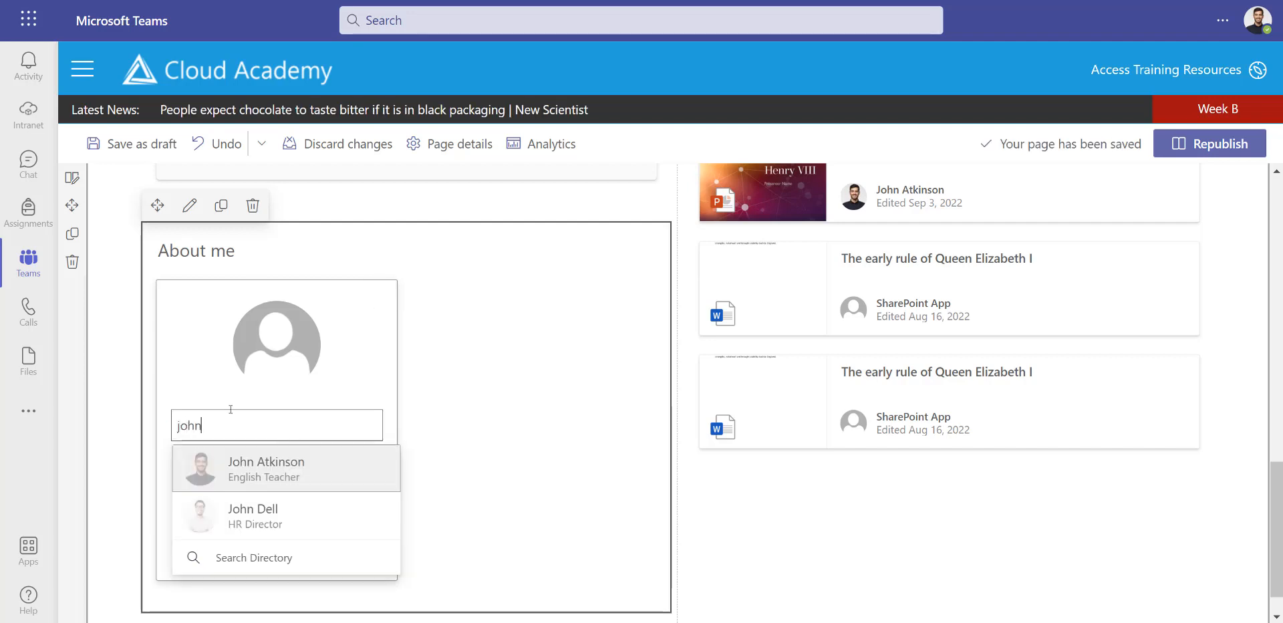
left_click(266, 466)
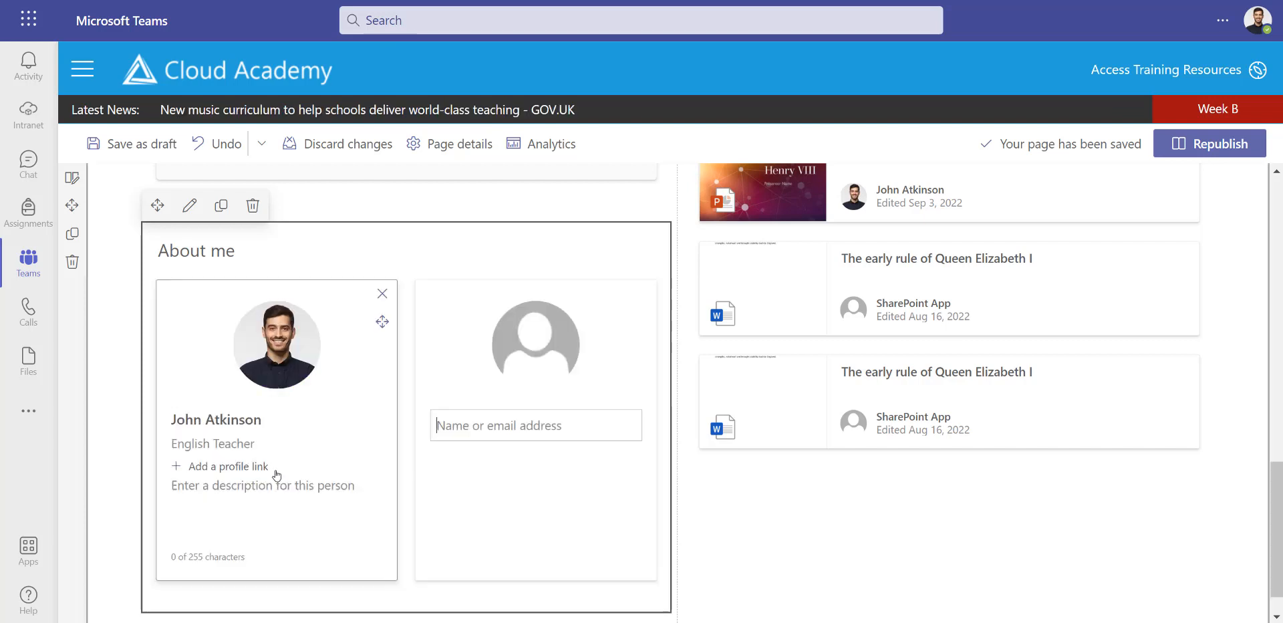
type("Loves to teach history too!")
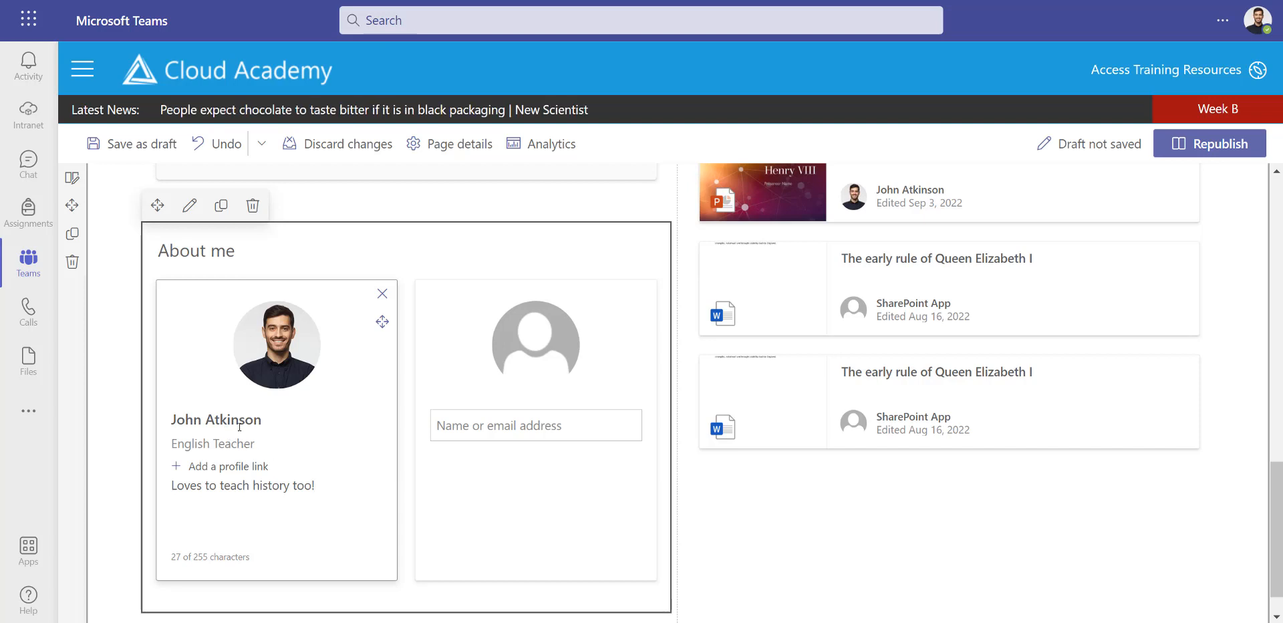
left_click(130, 143)
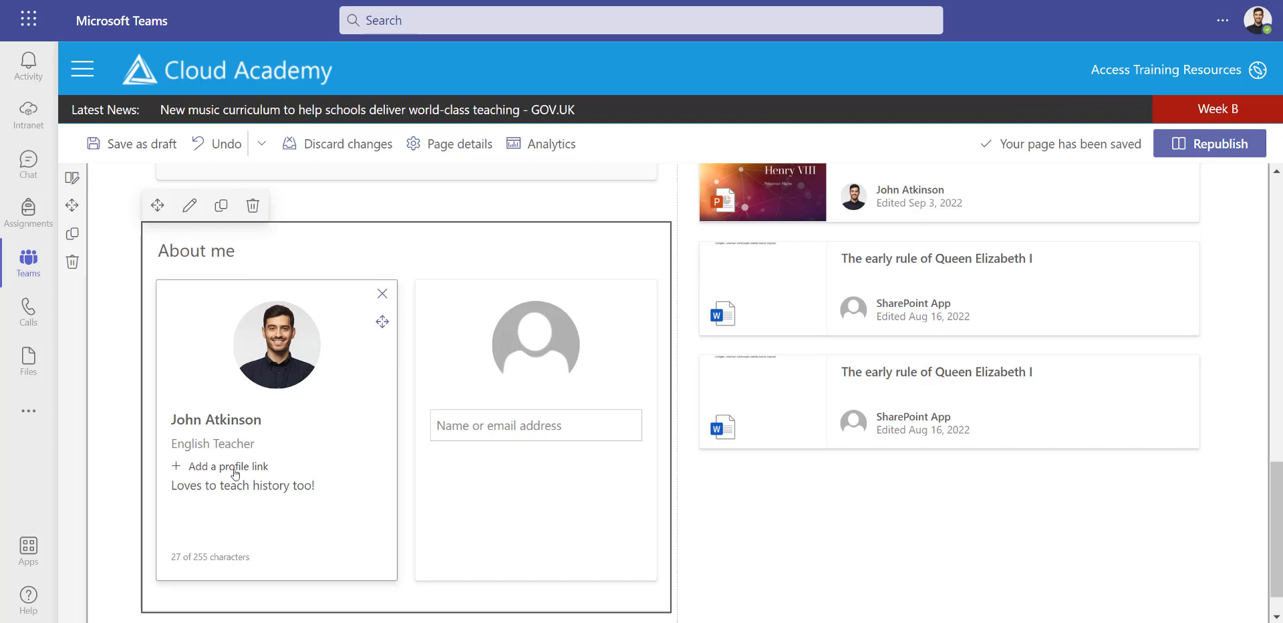
mouse_move(287, 444)
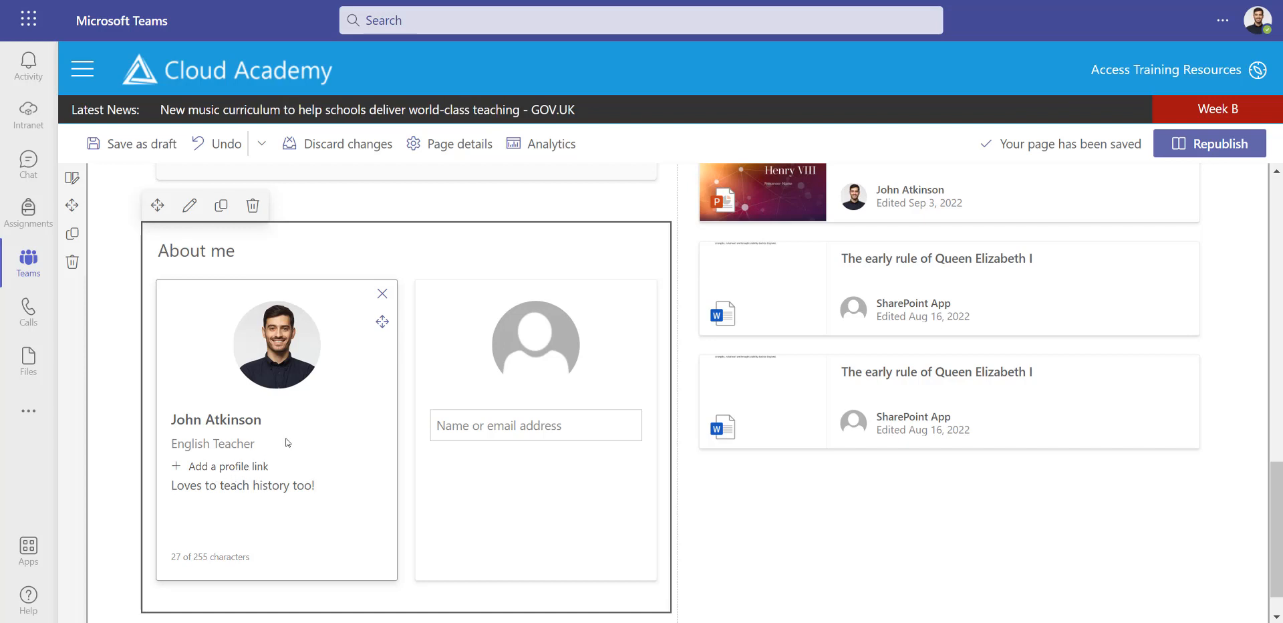
scroll("down", 3)
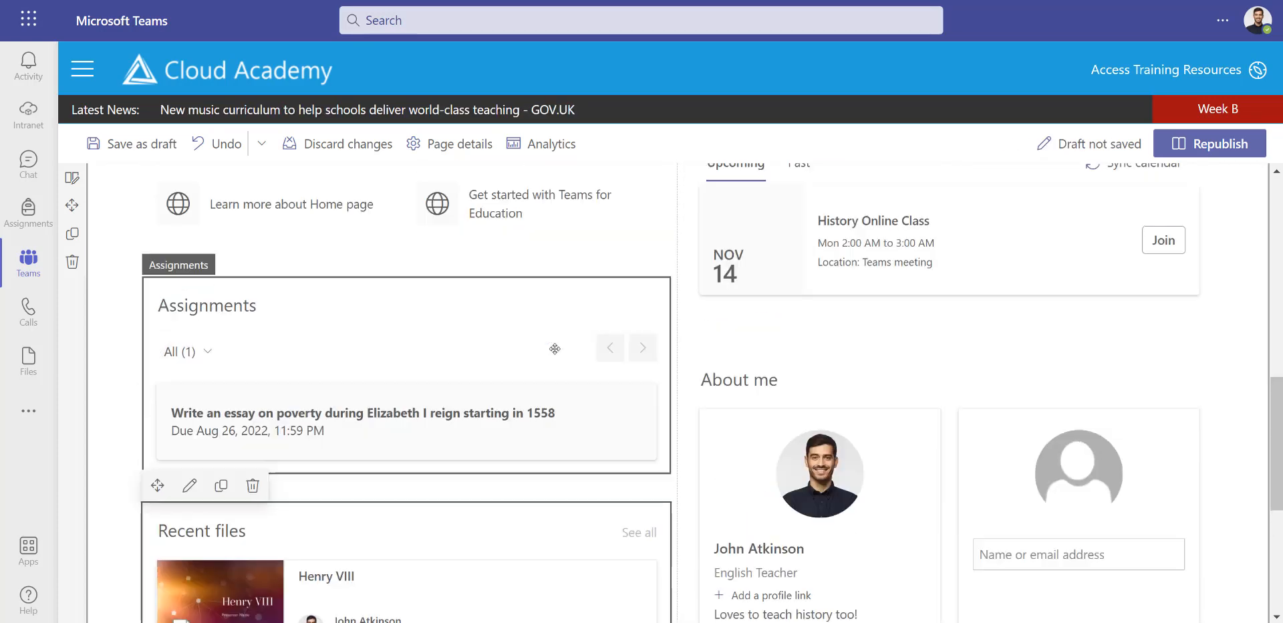
Return to the page top and republish the edited class Home page
scroll("up", 3)
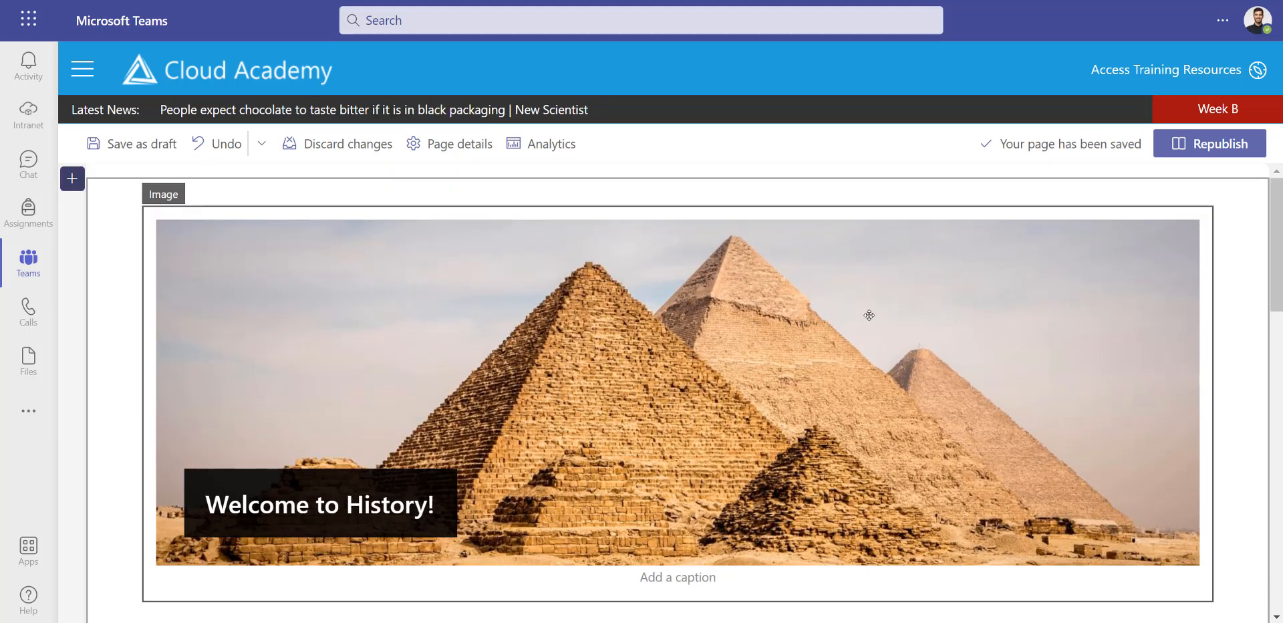
mouse_move(1210, 143)
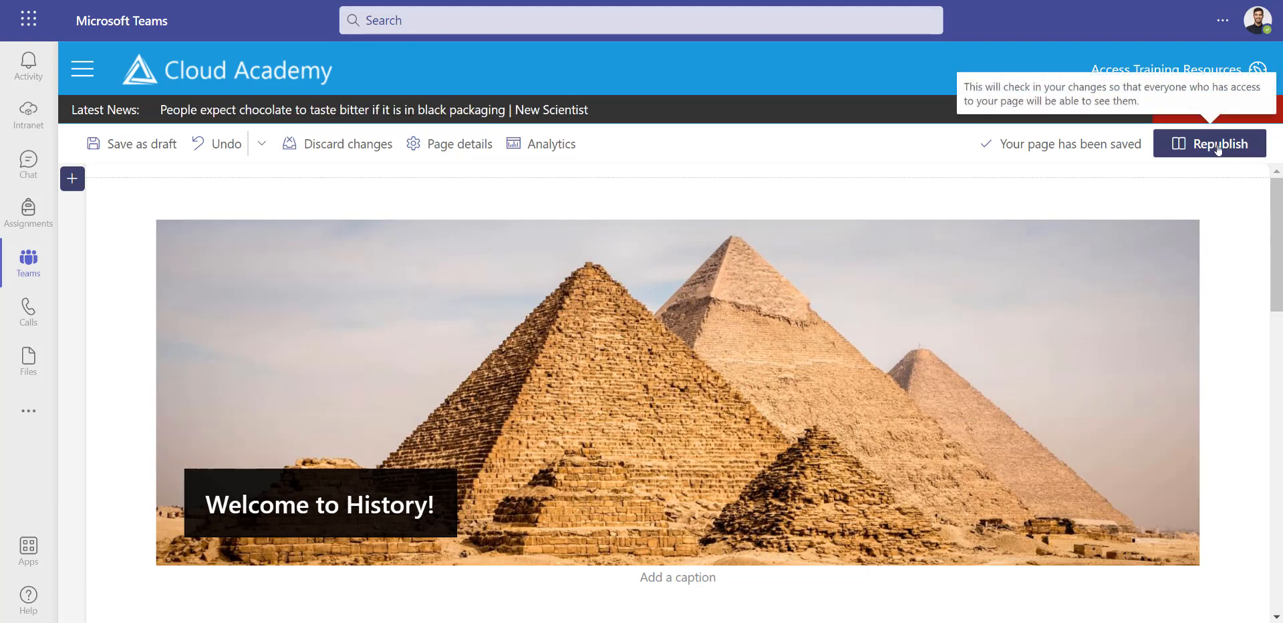
left_click(1215, 143)
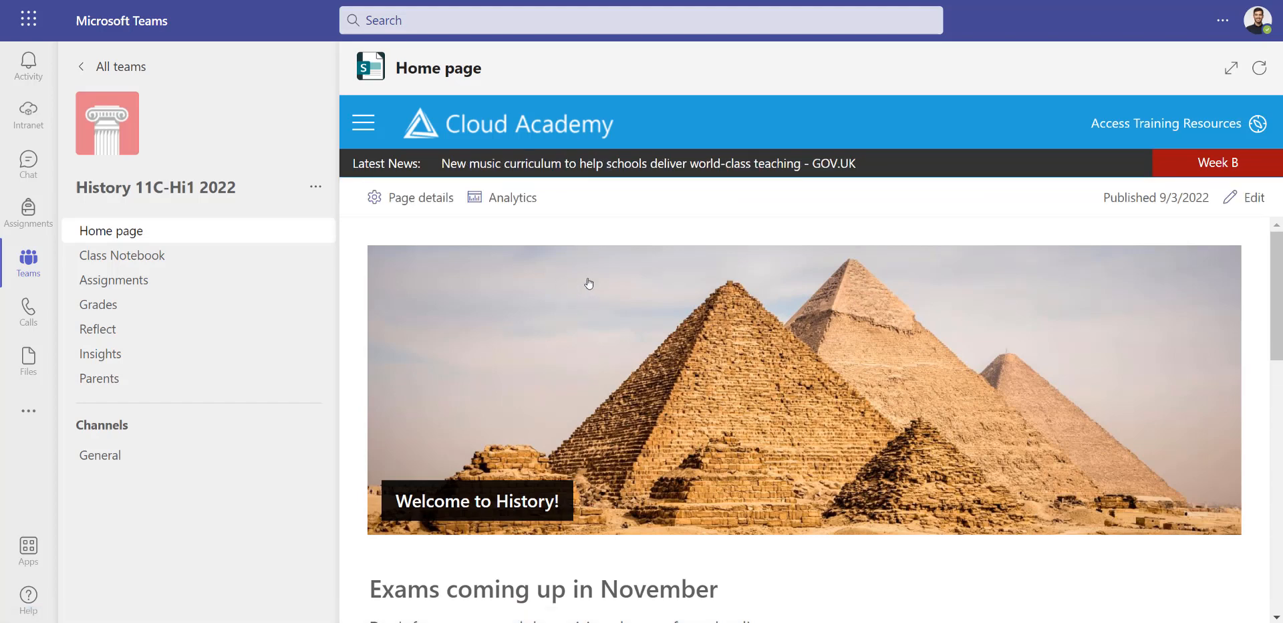
mouse_move(361, 276)
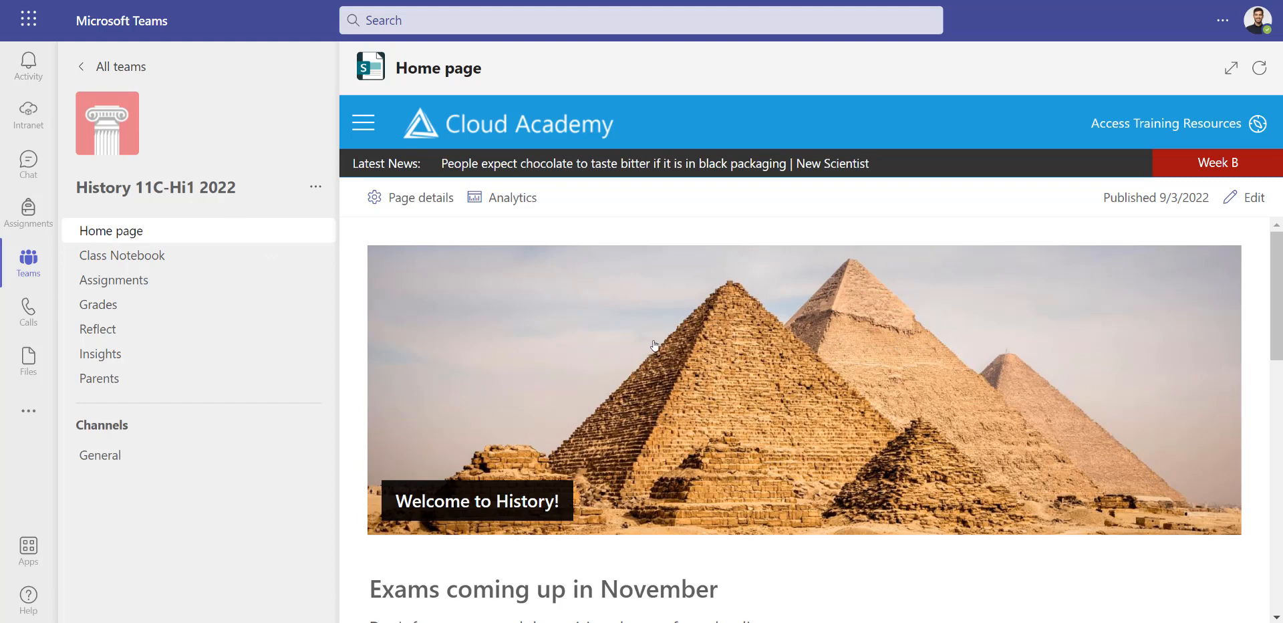
scroll("down", 3)
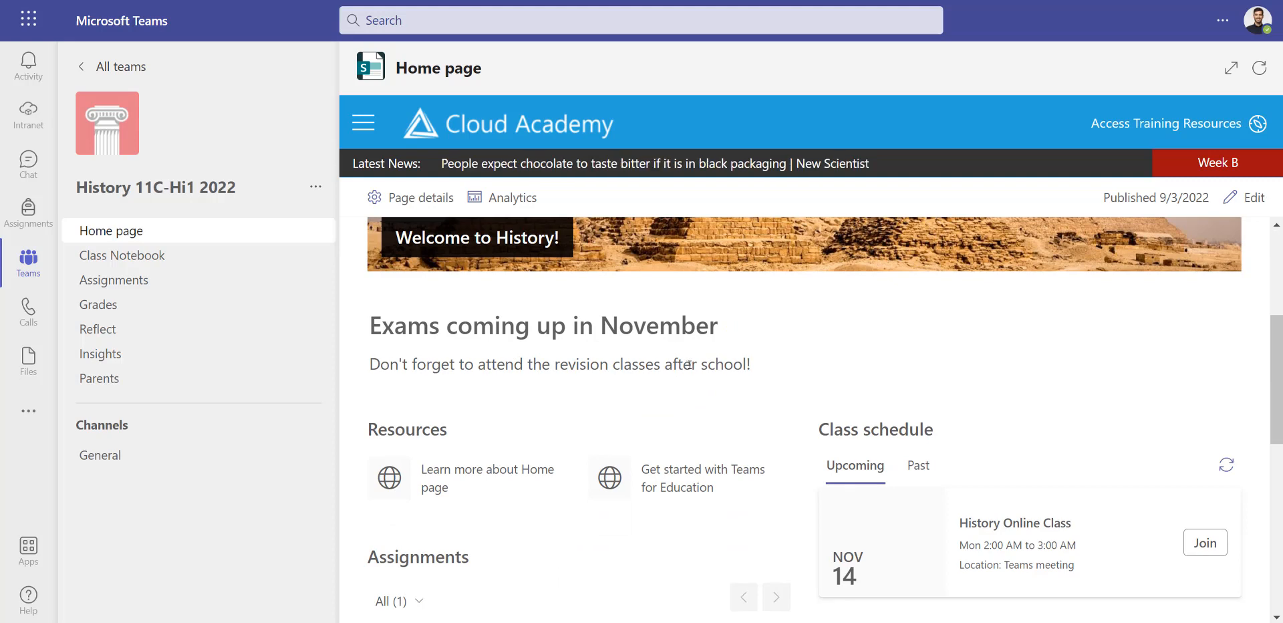
scroll("down", 3)
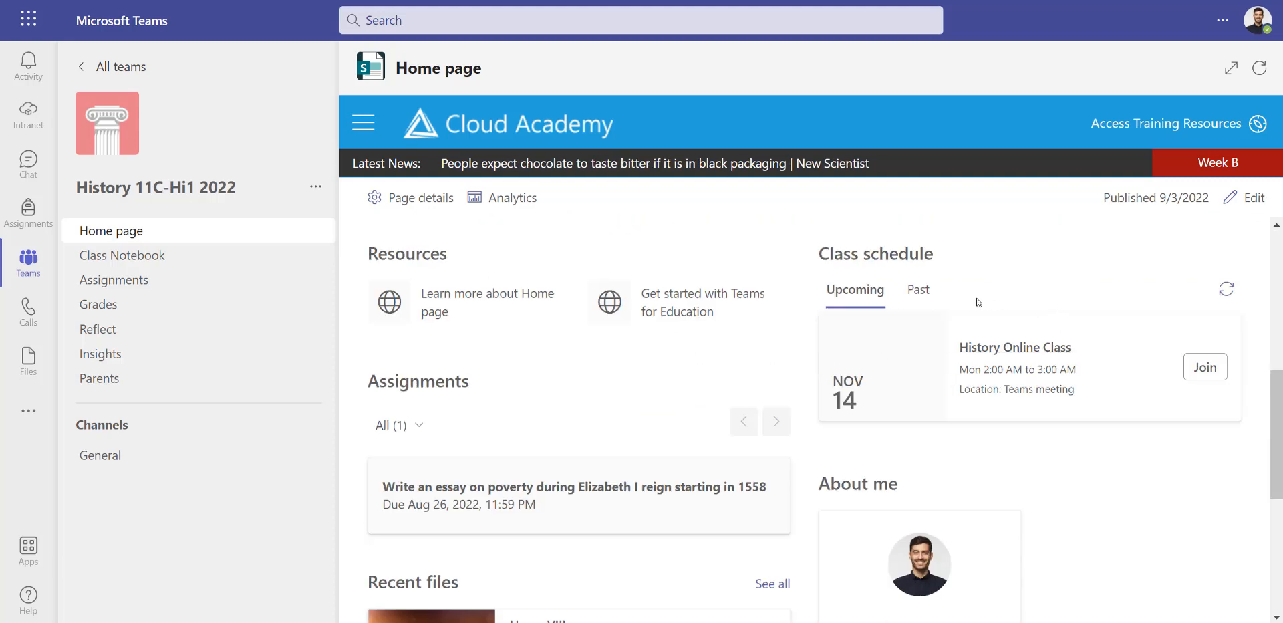
scroll("down", 3)
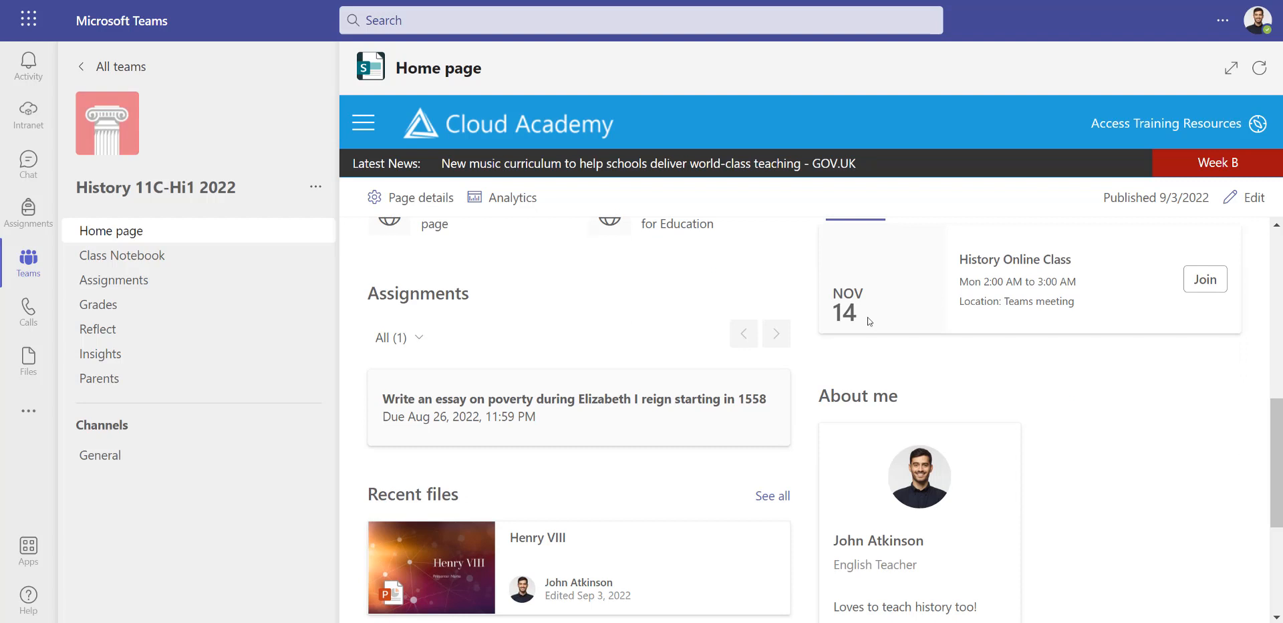
mouse_move(524, 418)
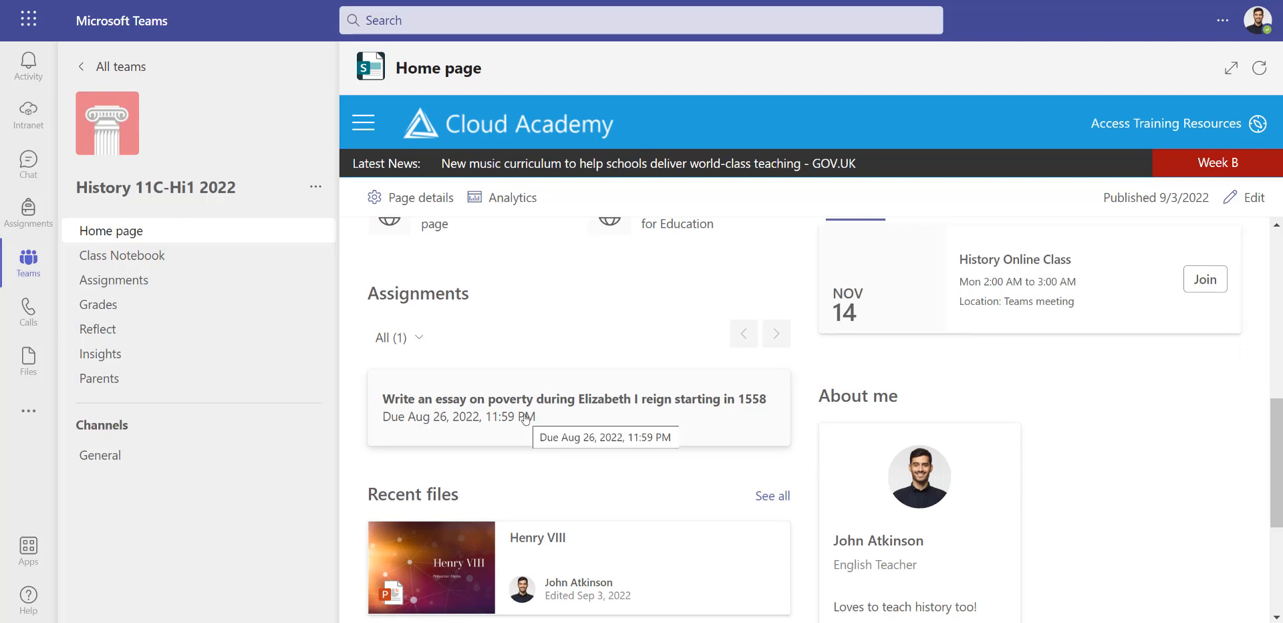
scroll("down", 3)
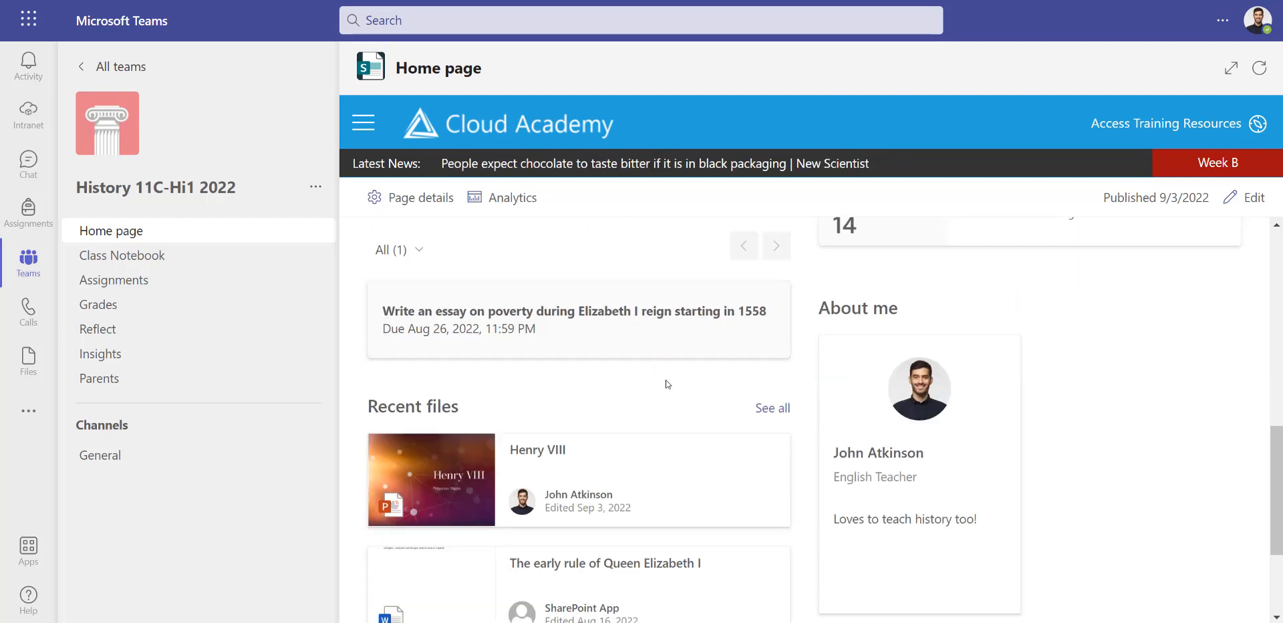
mouse_move(497, 477)
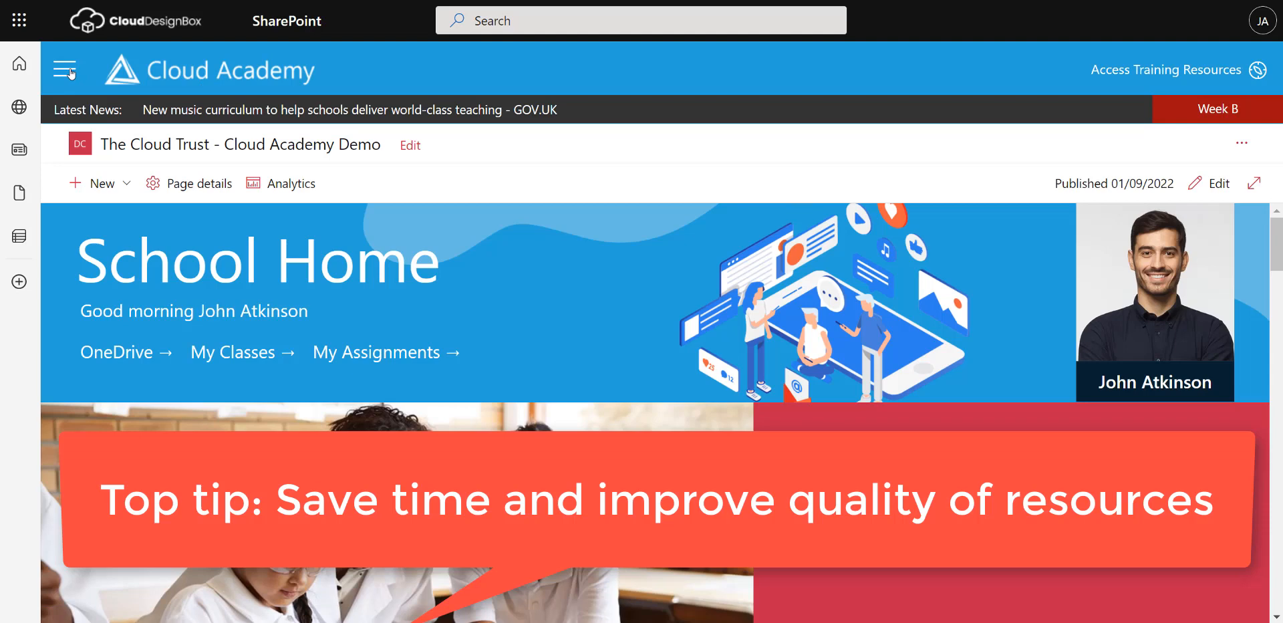
left_click(65, 68)
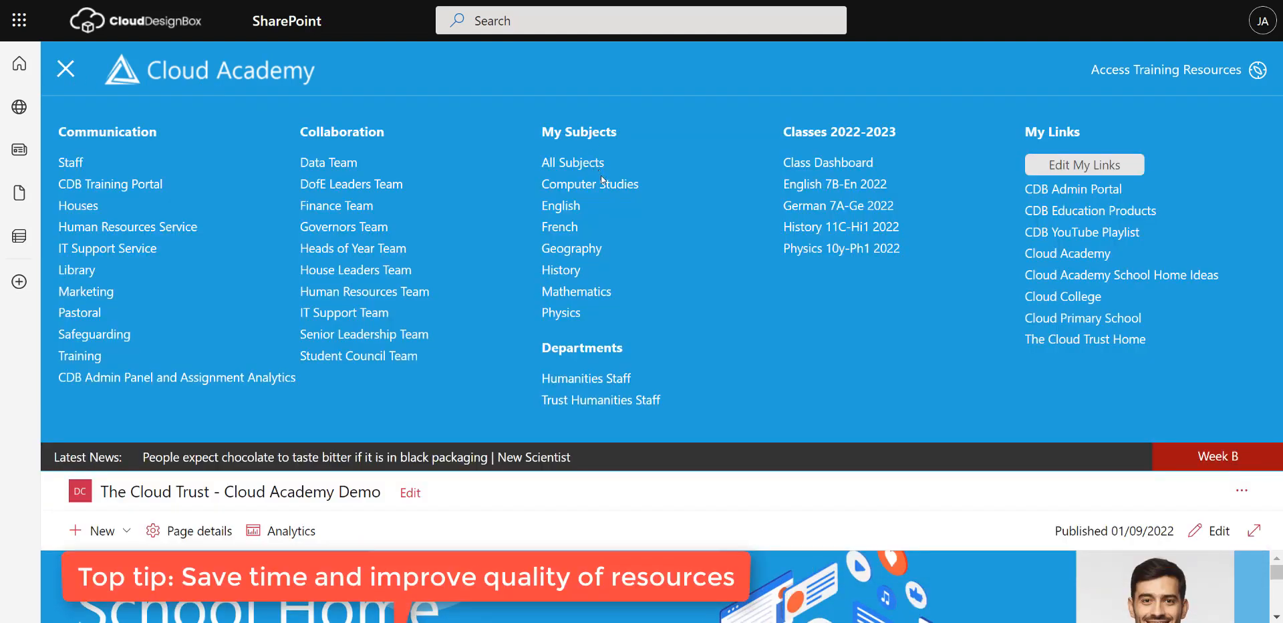
left_click(561, 270)
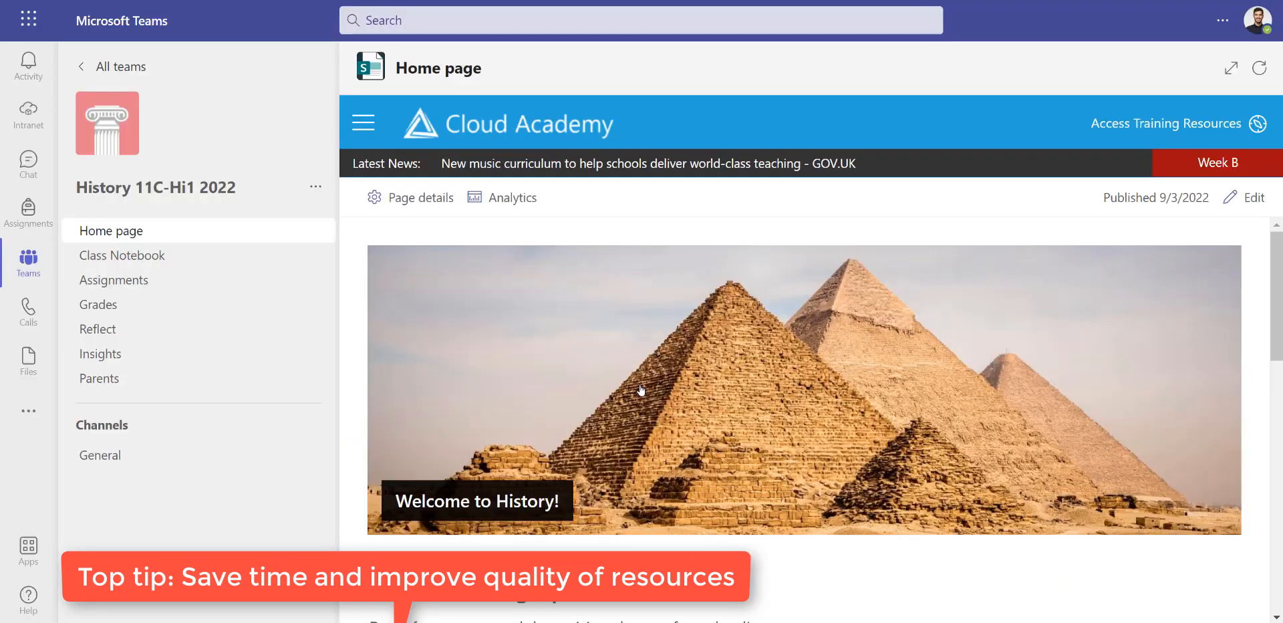
mouse_move(686, 361)
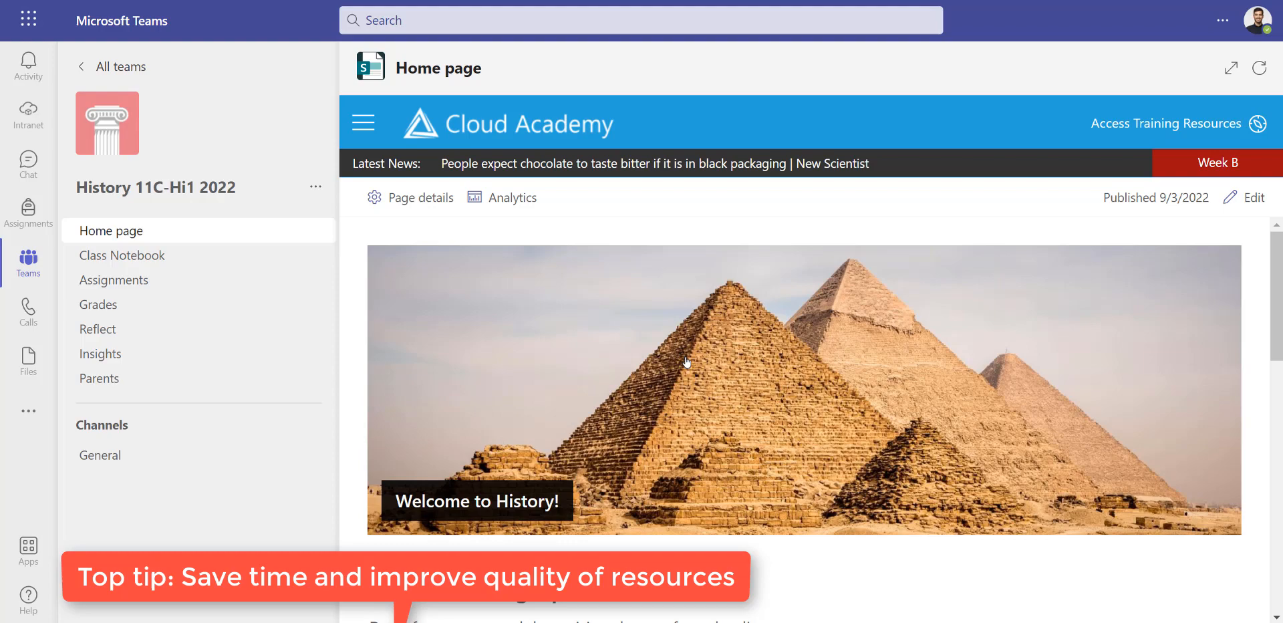
Link the banner to the History site, overlay 'Click here to access all the History Resources!', republish
left_click(1253, 197)
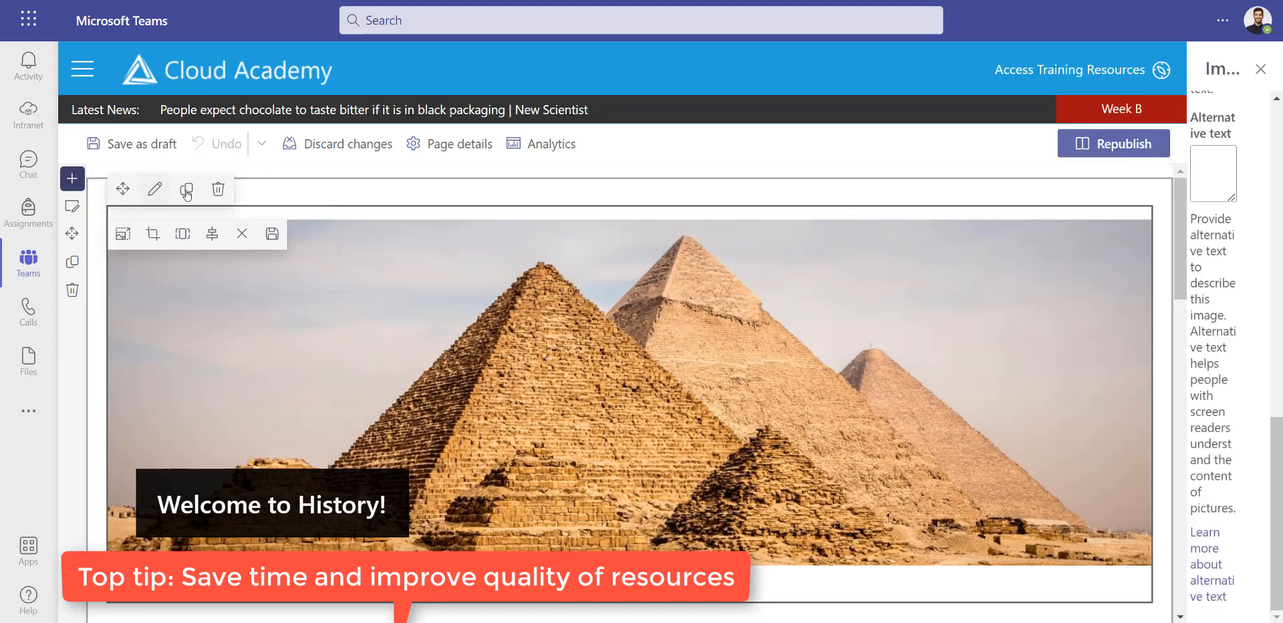
right_click(1081, 226)
type("Click here to access all the H")
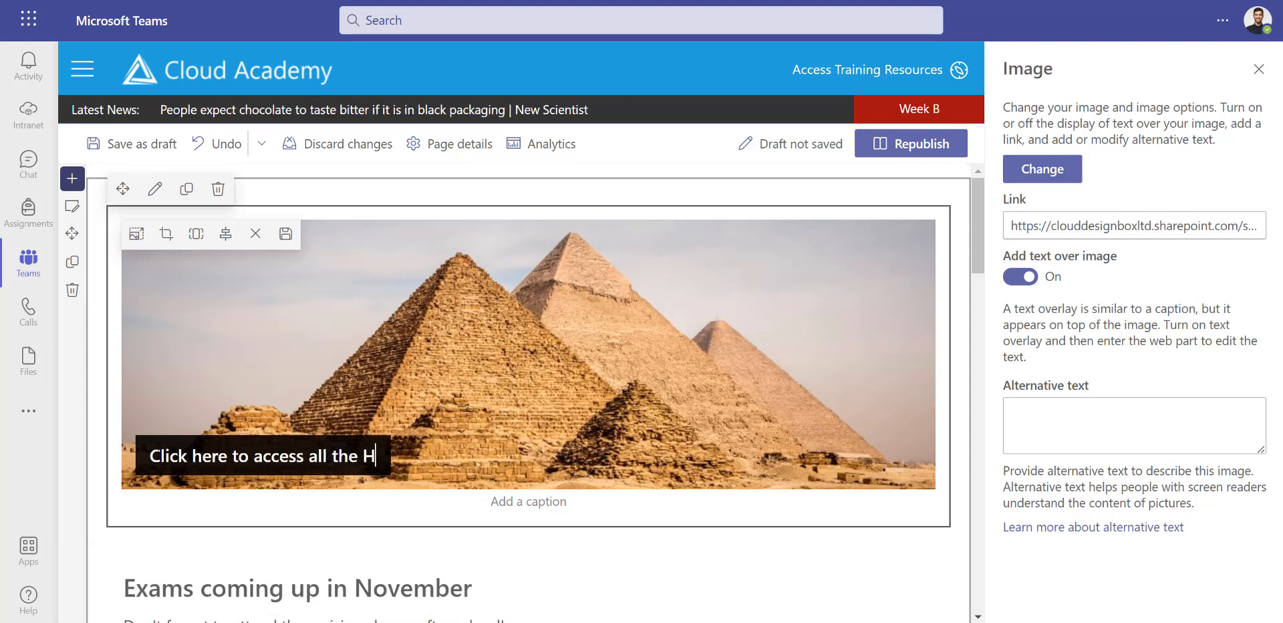
type("istory R")
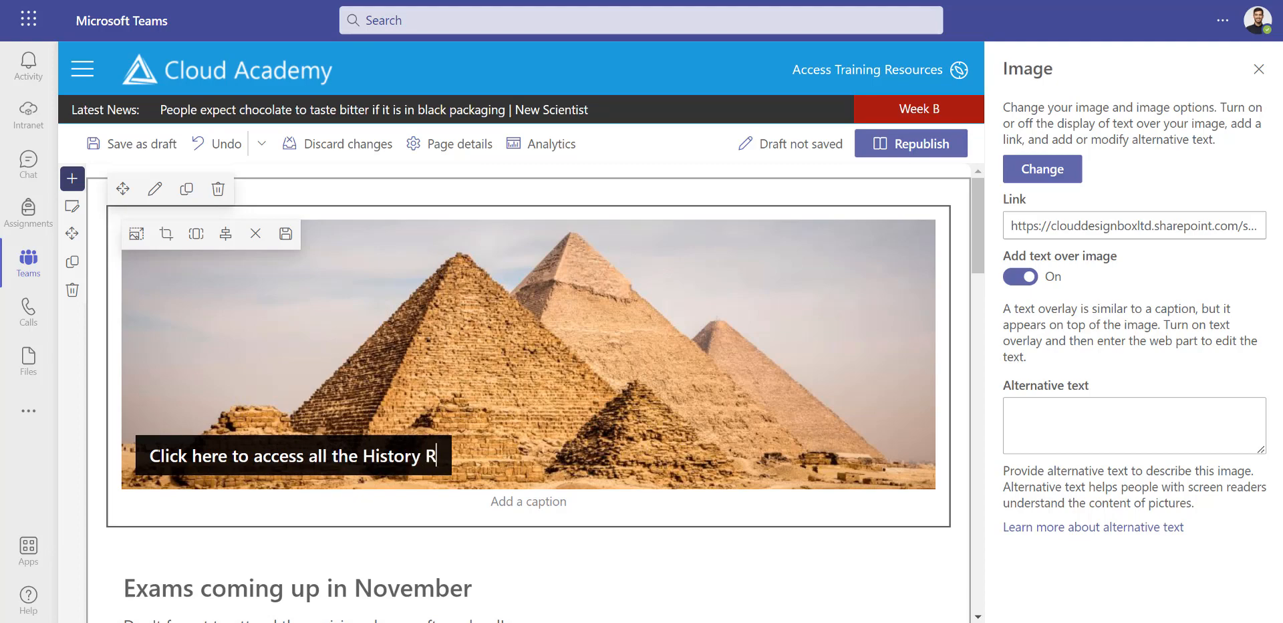
type("esources")
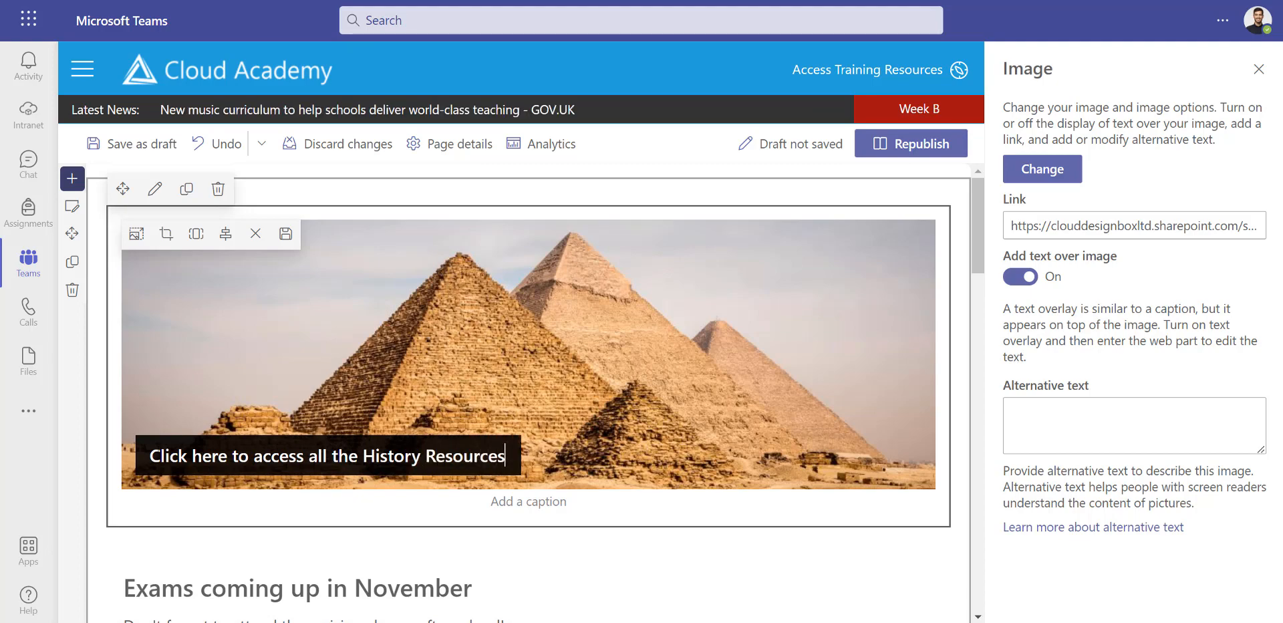
left_click(911, 143)
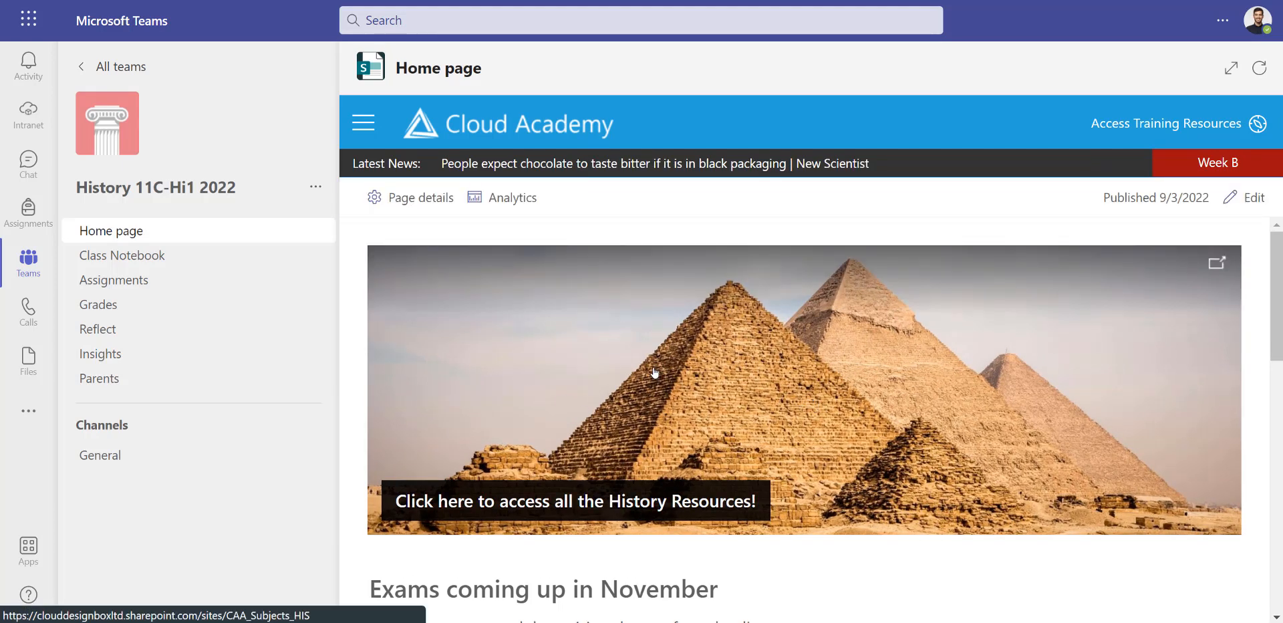
scroll("down", 3)
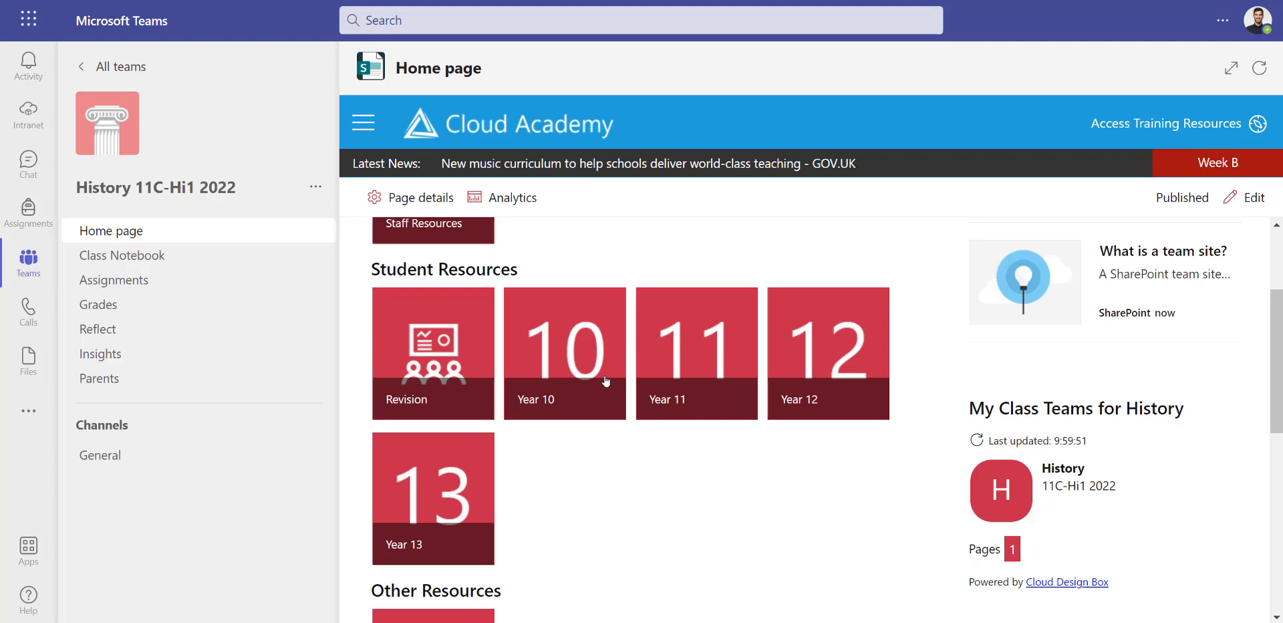
scroll("down", 3)
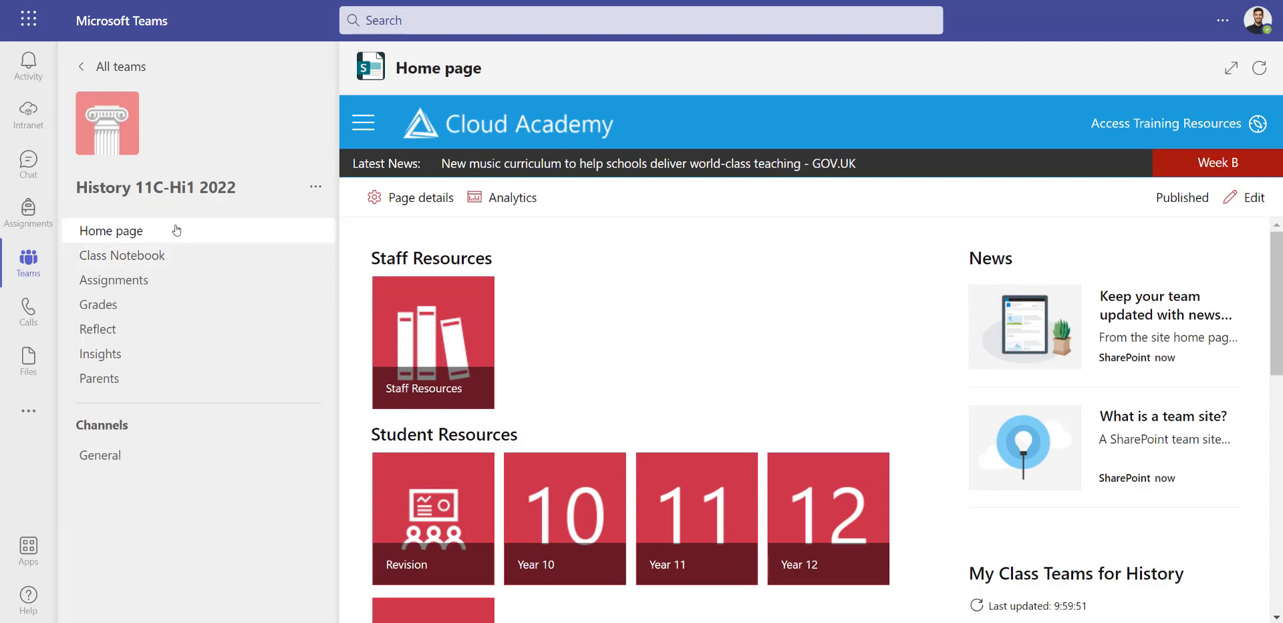
mouse_move(170, 244)
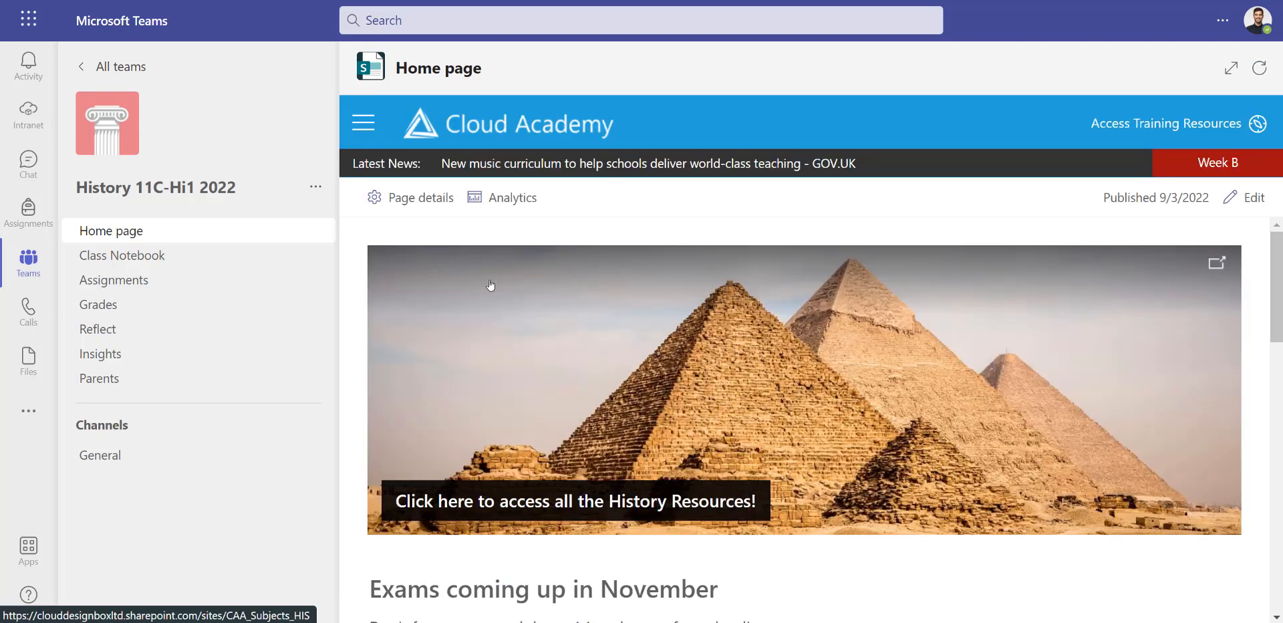
mouse_move(416, 377)
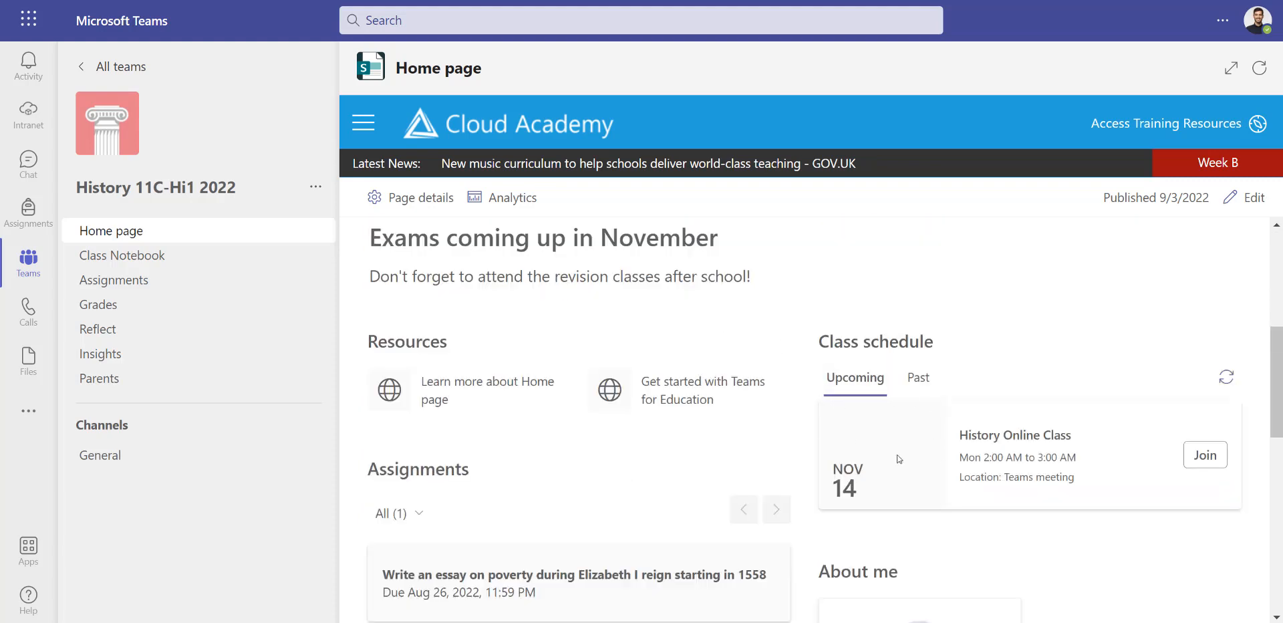
scroll("down", 3)
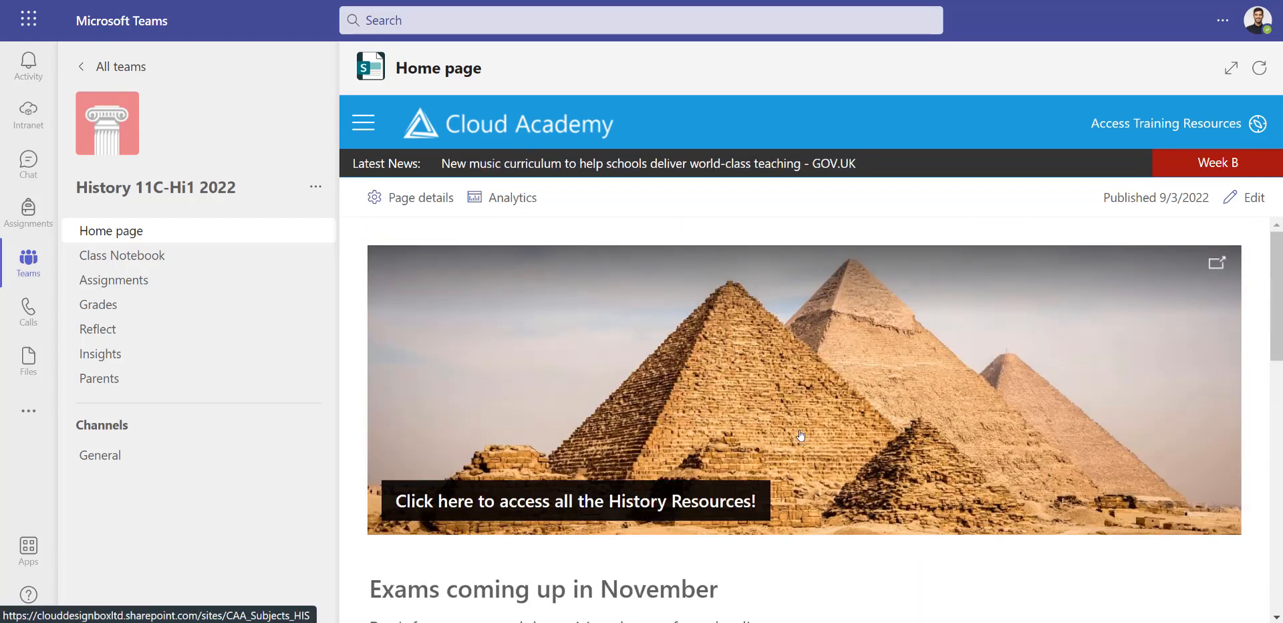
mouse_move(523, 371)
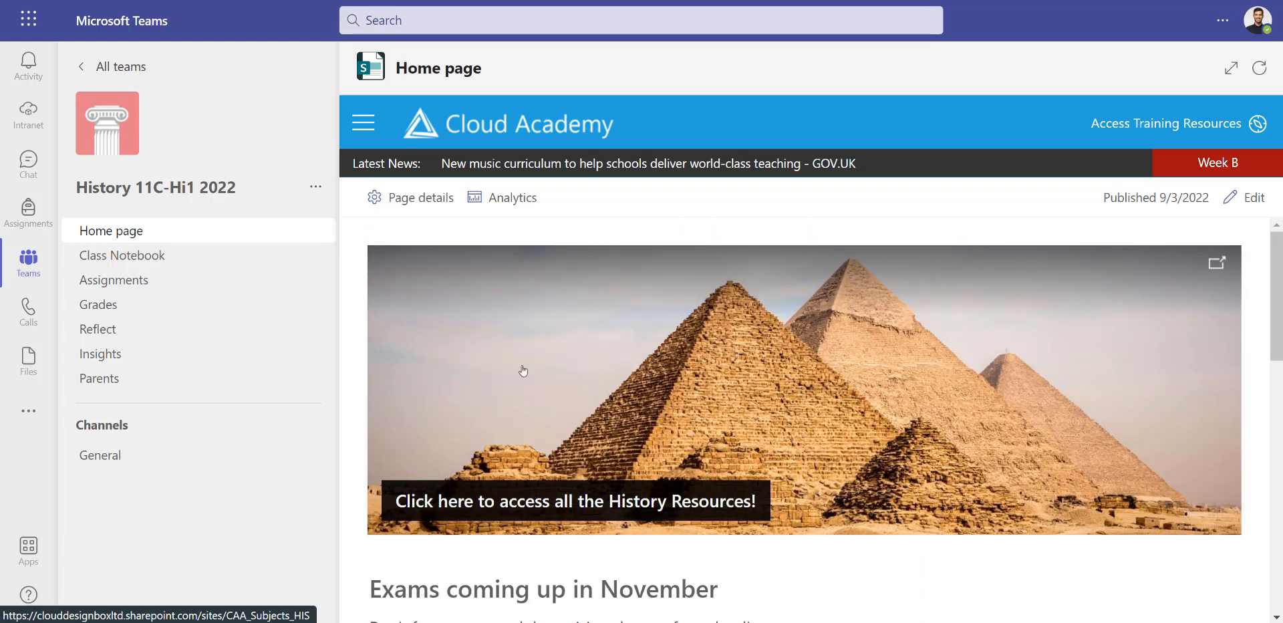